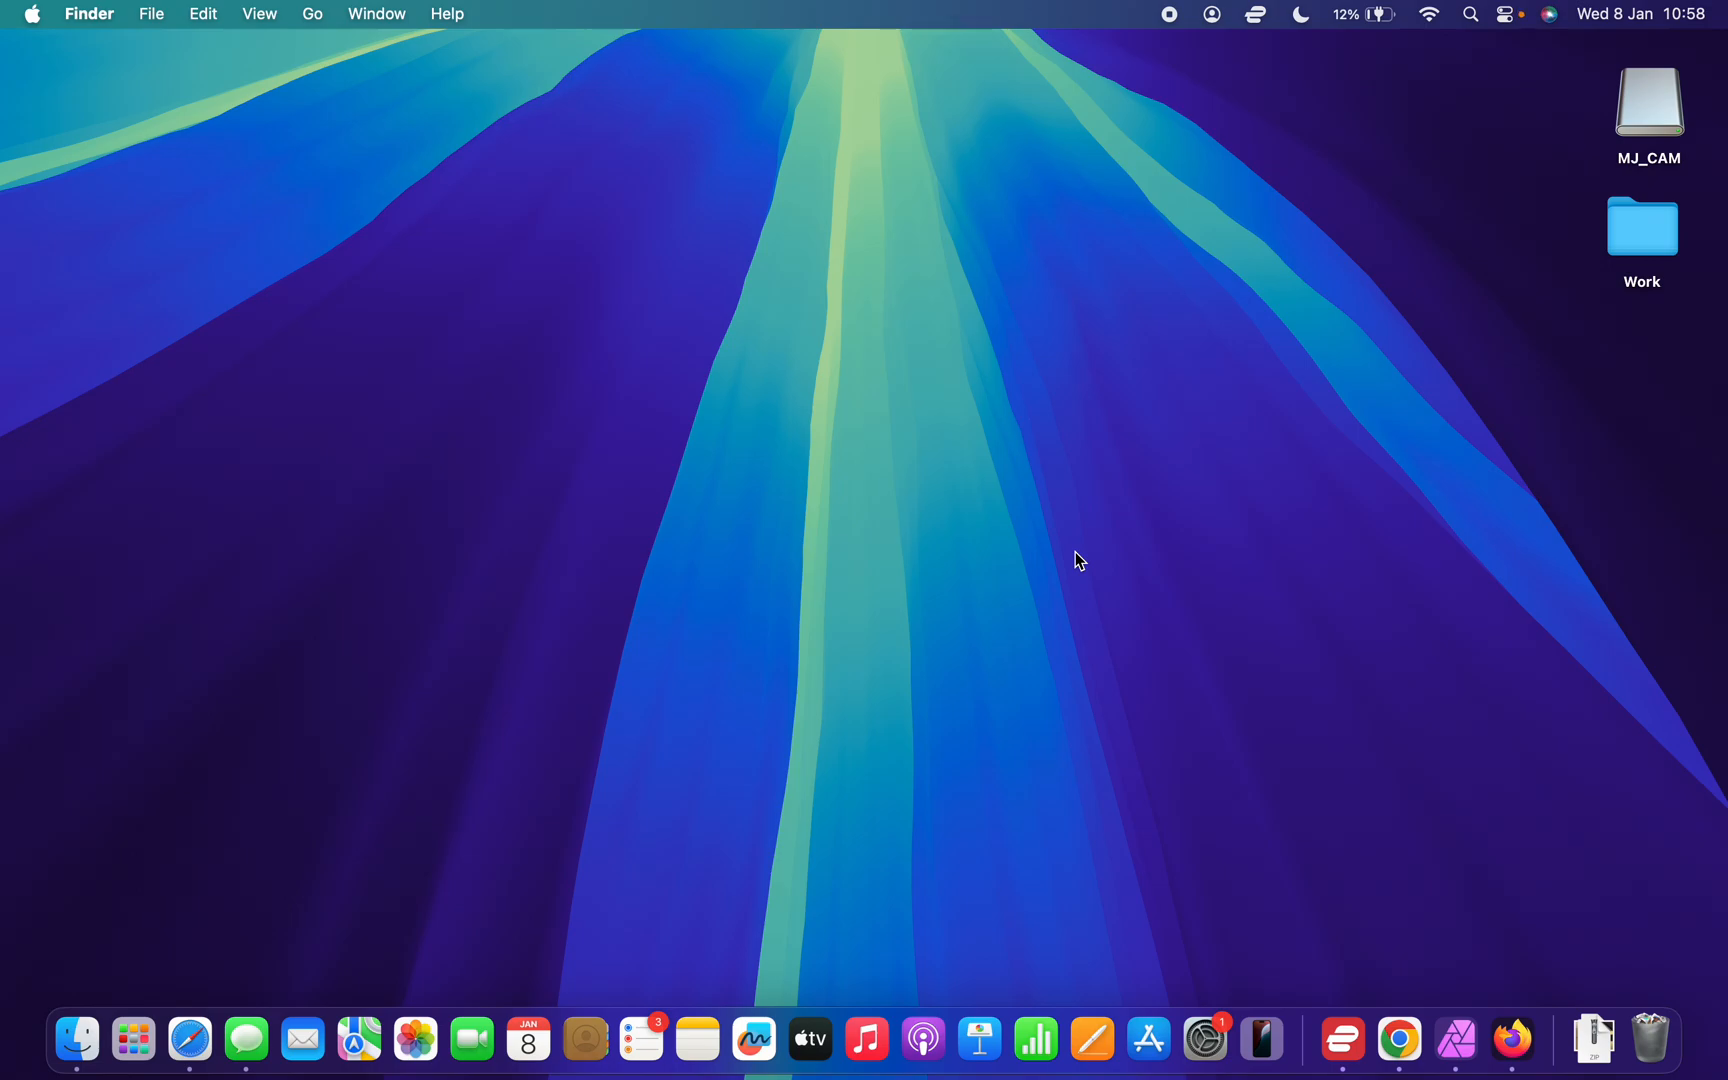
{"action": "mouse_move", "coordinate": [1048, 458]}
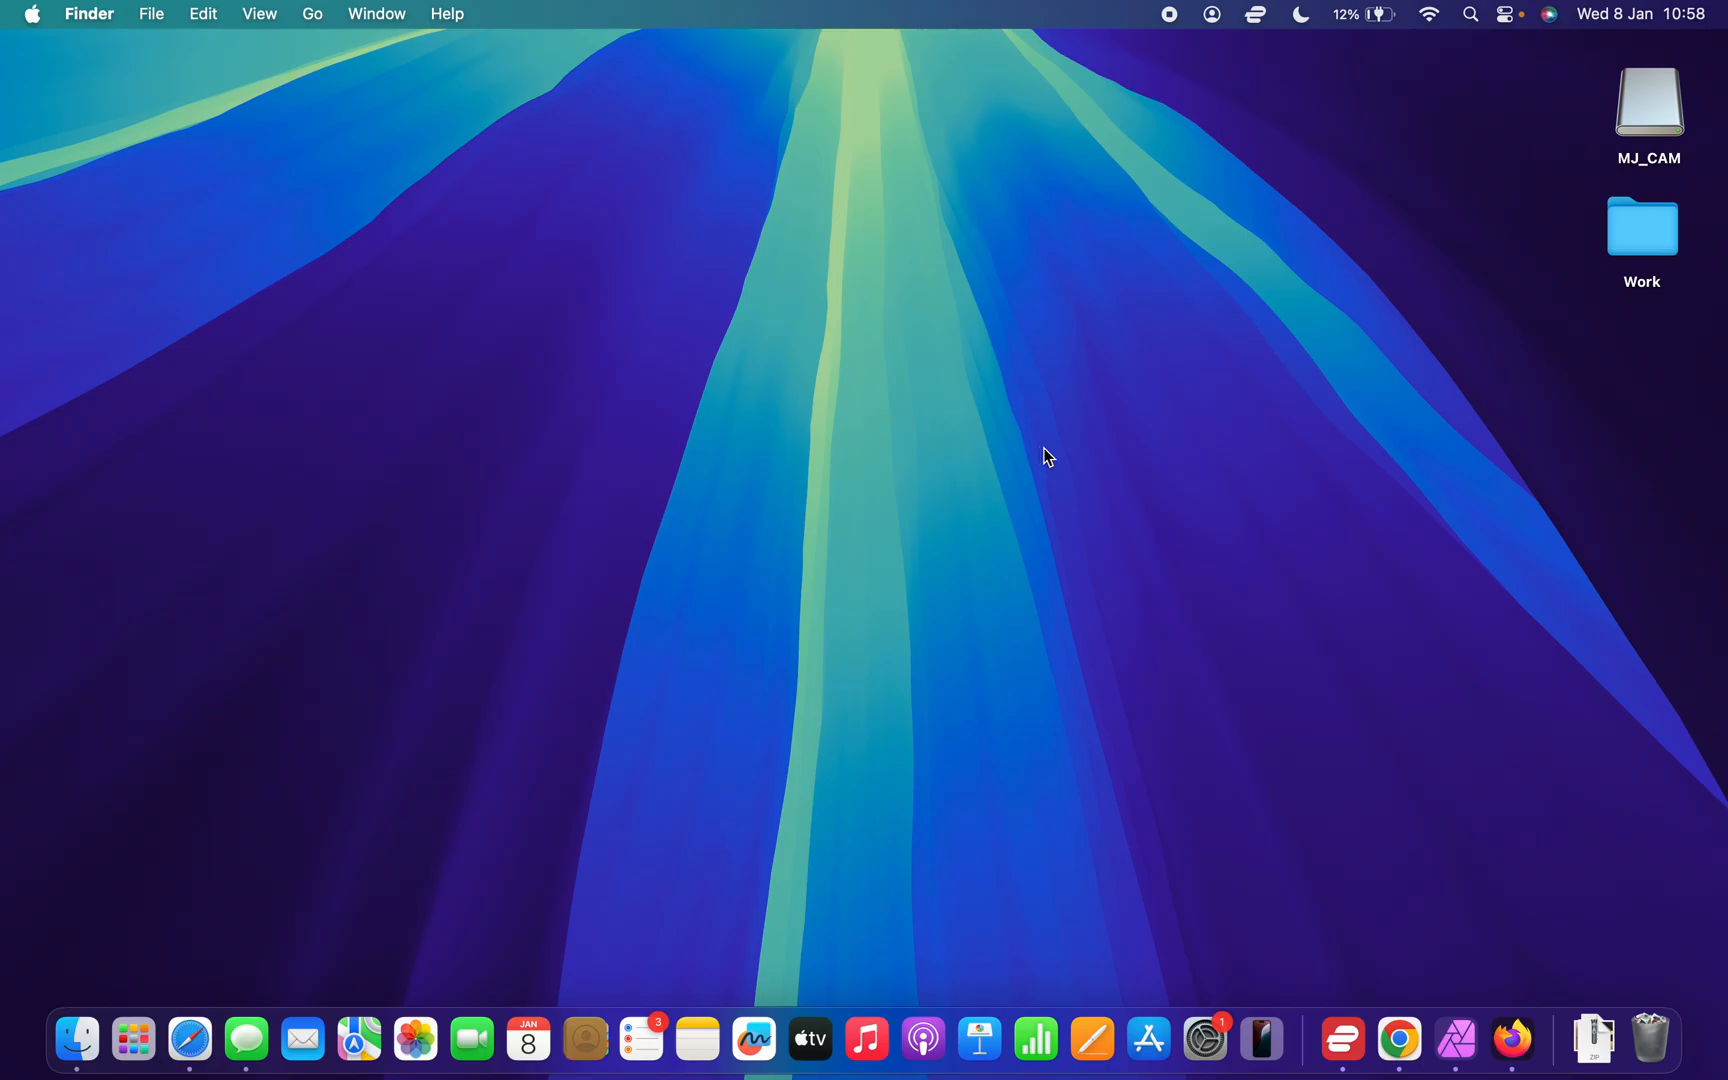
{"action": "mouse_move", "coordinate": [1056, 450]}
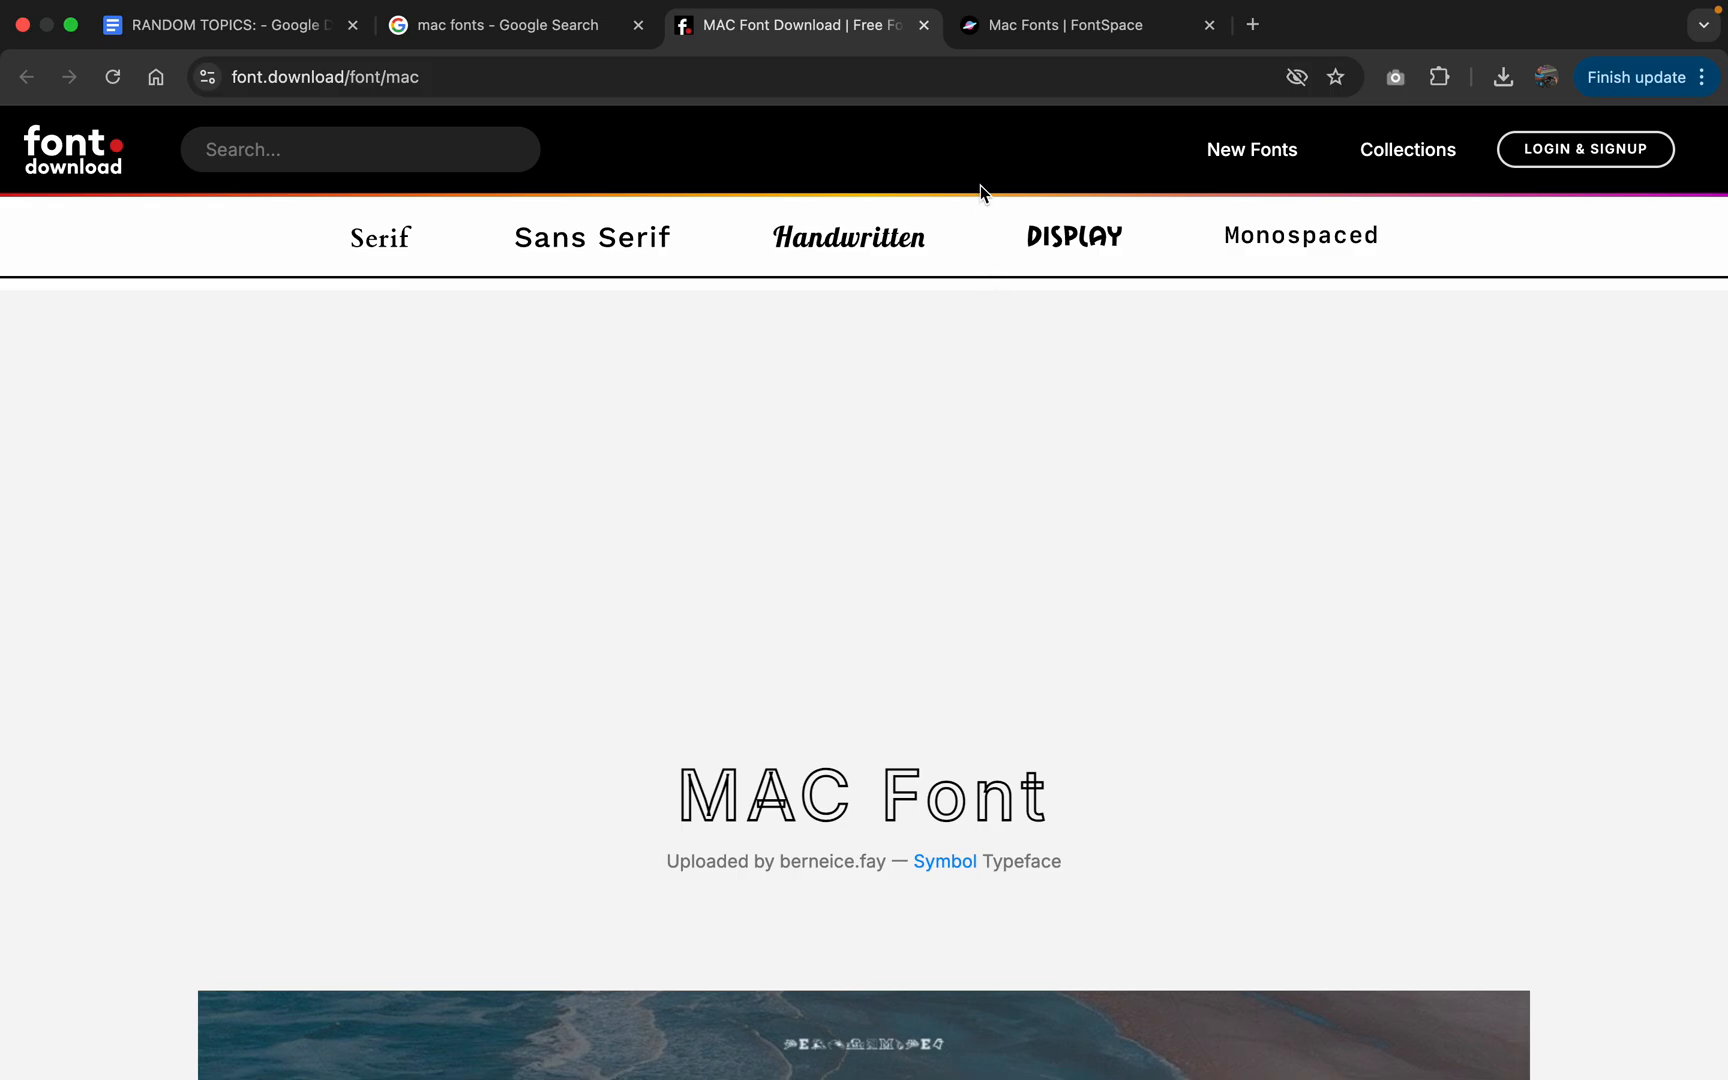
Scroll through FontSpace's Mac Fonts listing of 67 free fonts.
{"action": "scroll", "scroll_direction": "down", "scroll_amount": 3}
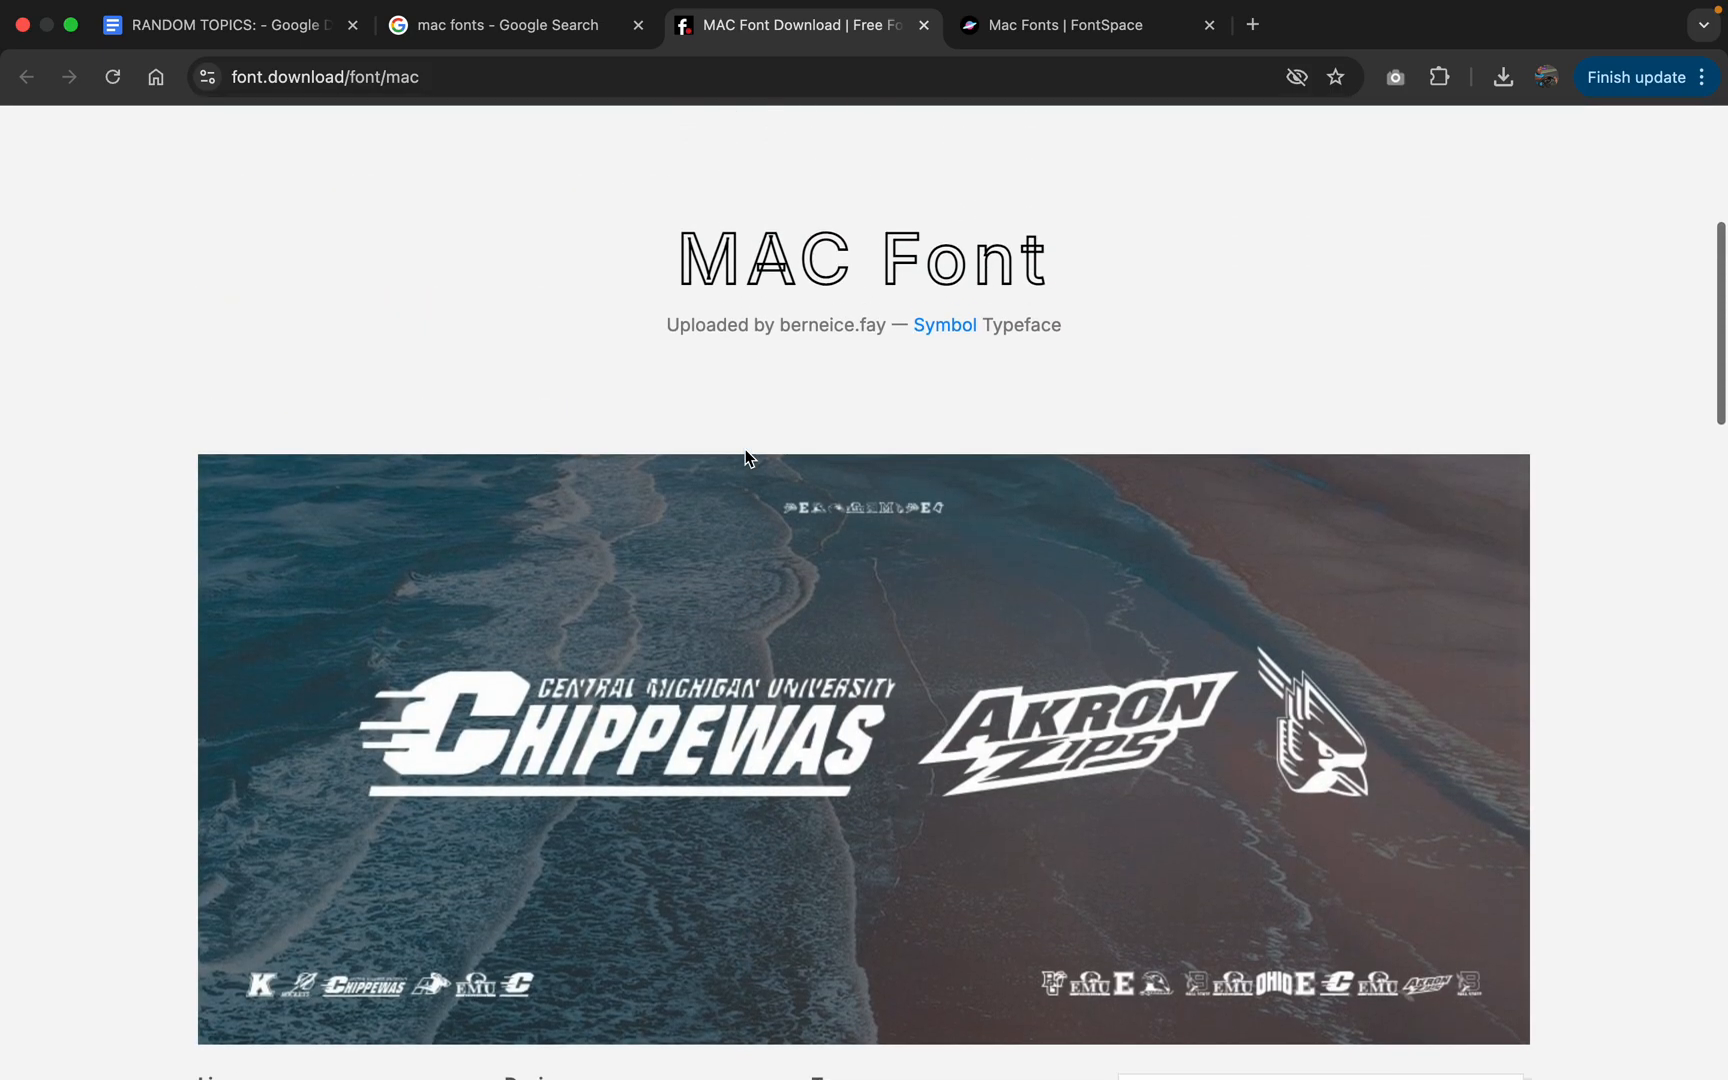
{"action": "scroll", "scroll_direction": "down", "scroll_amount": 3}
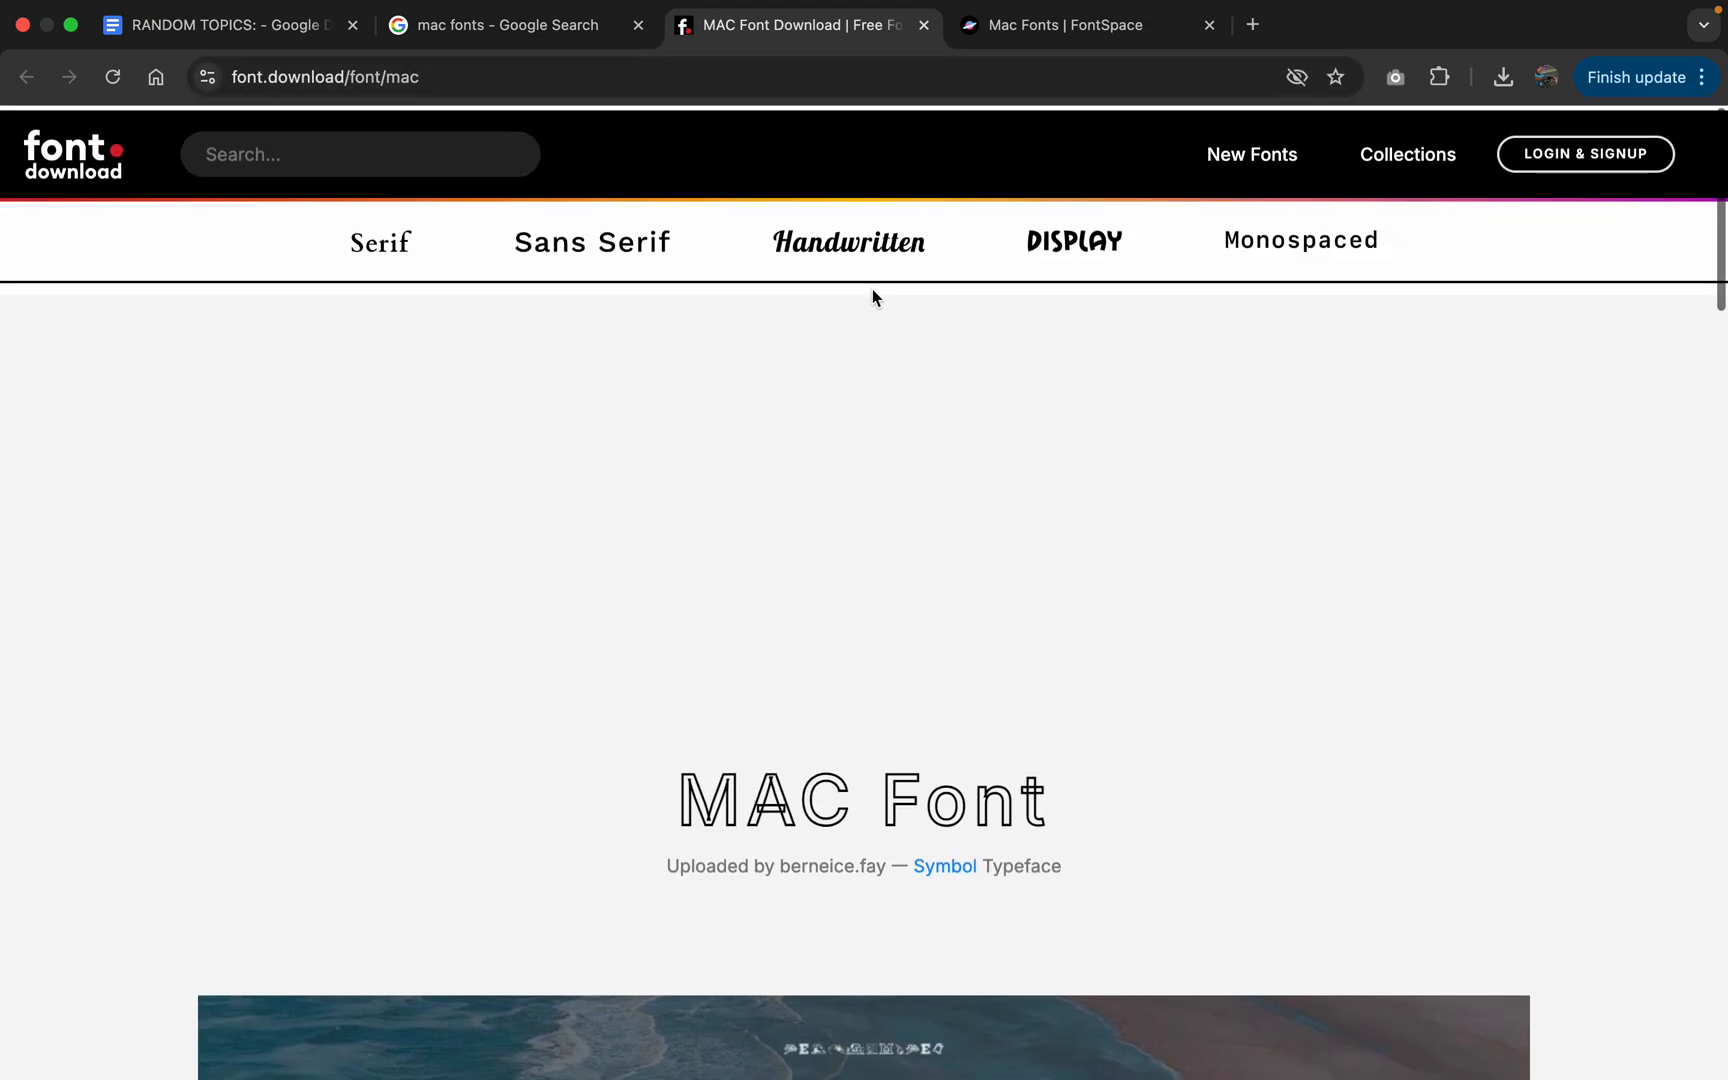
{"action": "left_click", "coordinate": [1086, 24]}
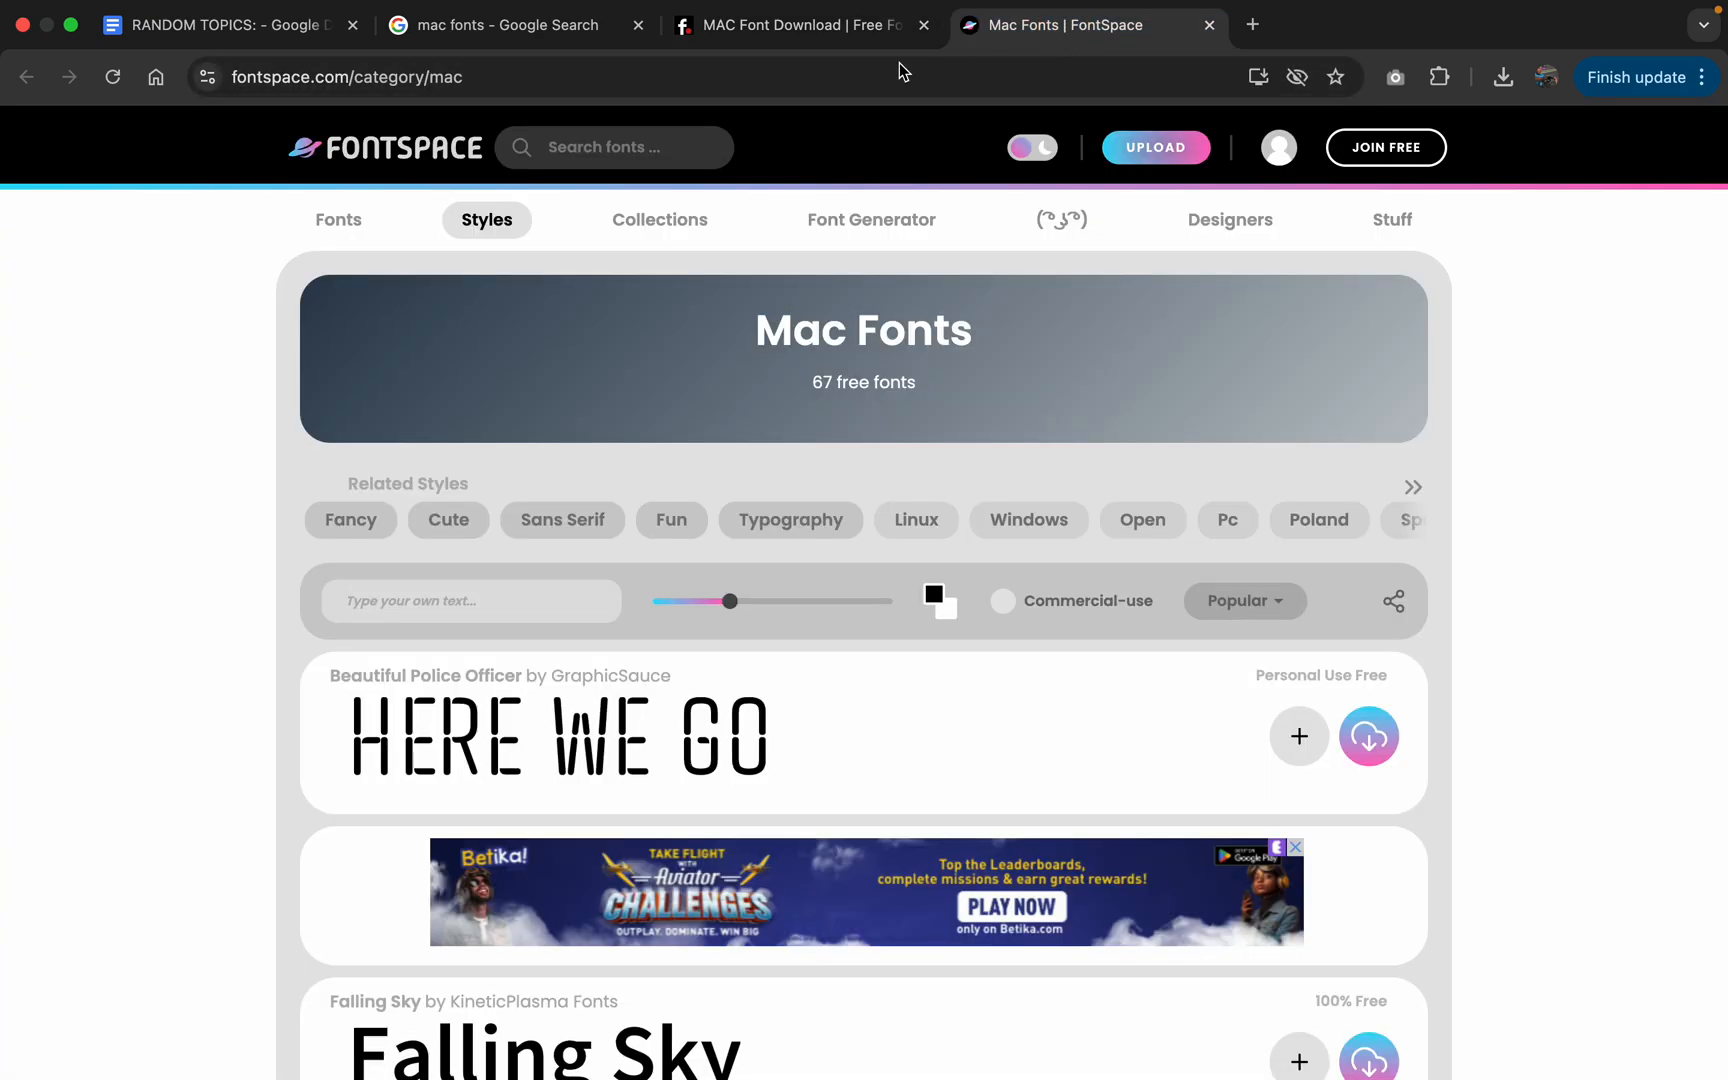
{"action": "scroll", "scroll_direction": "down", "scroll_amount": 3}
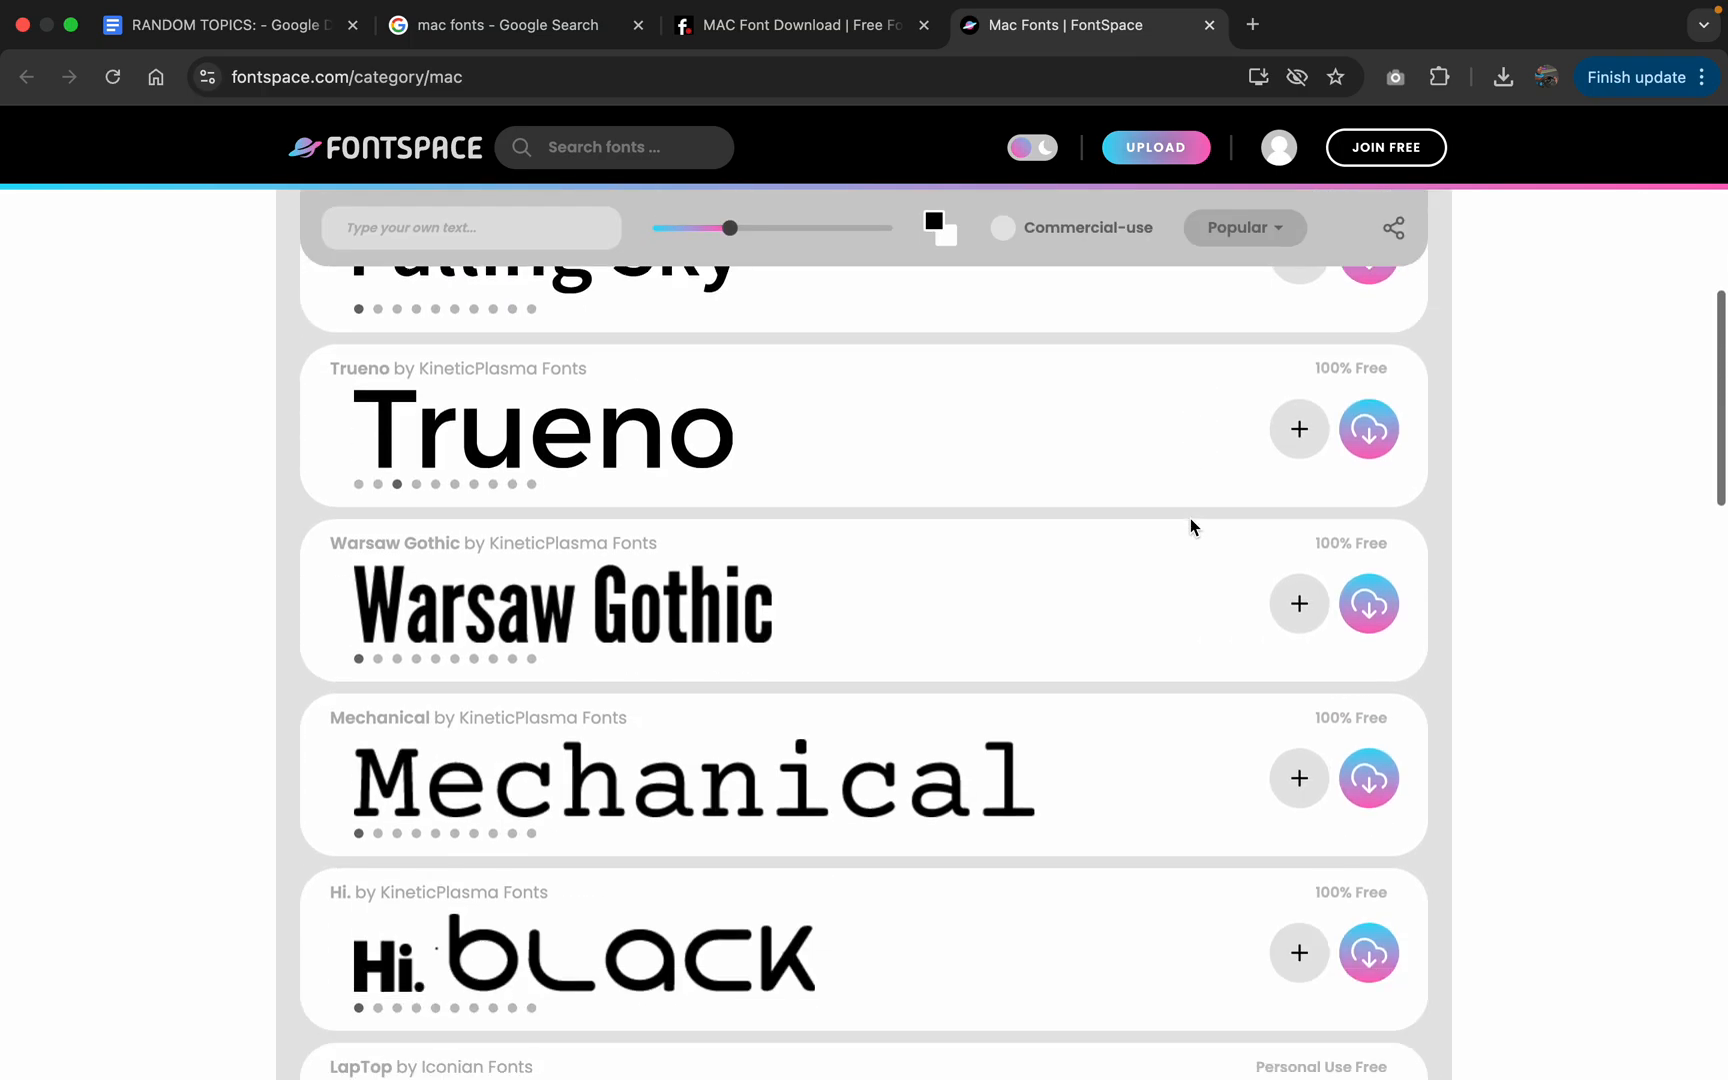
{"action": "scroll", "scroll_direction": "down", "scroll_amount": 3}
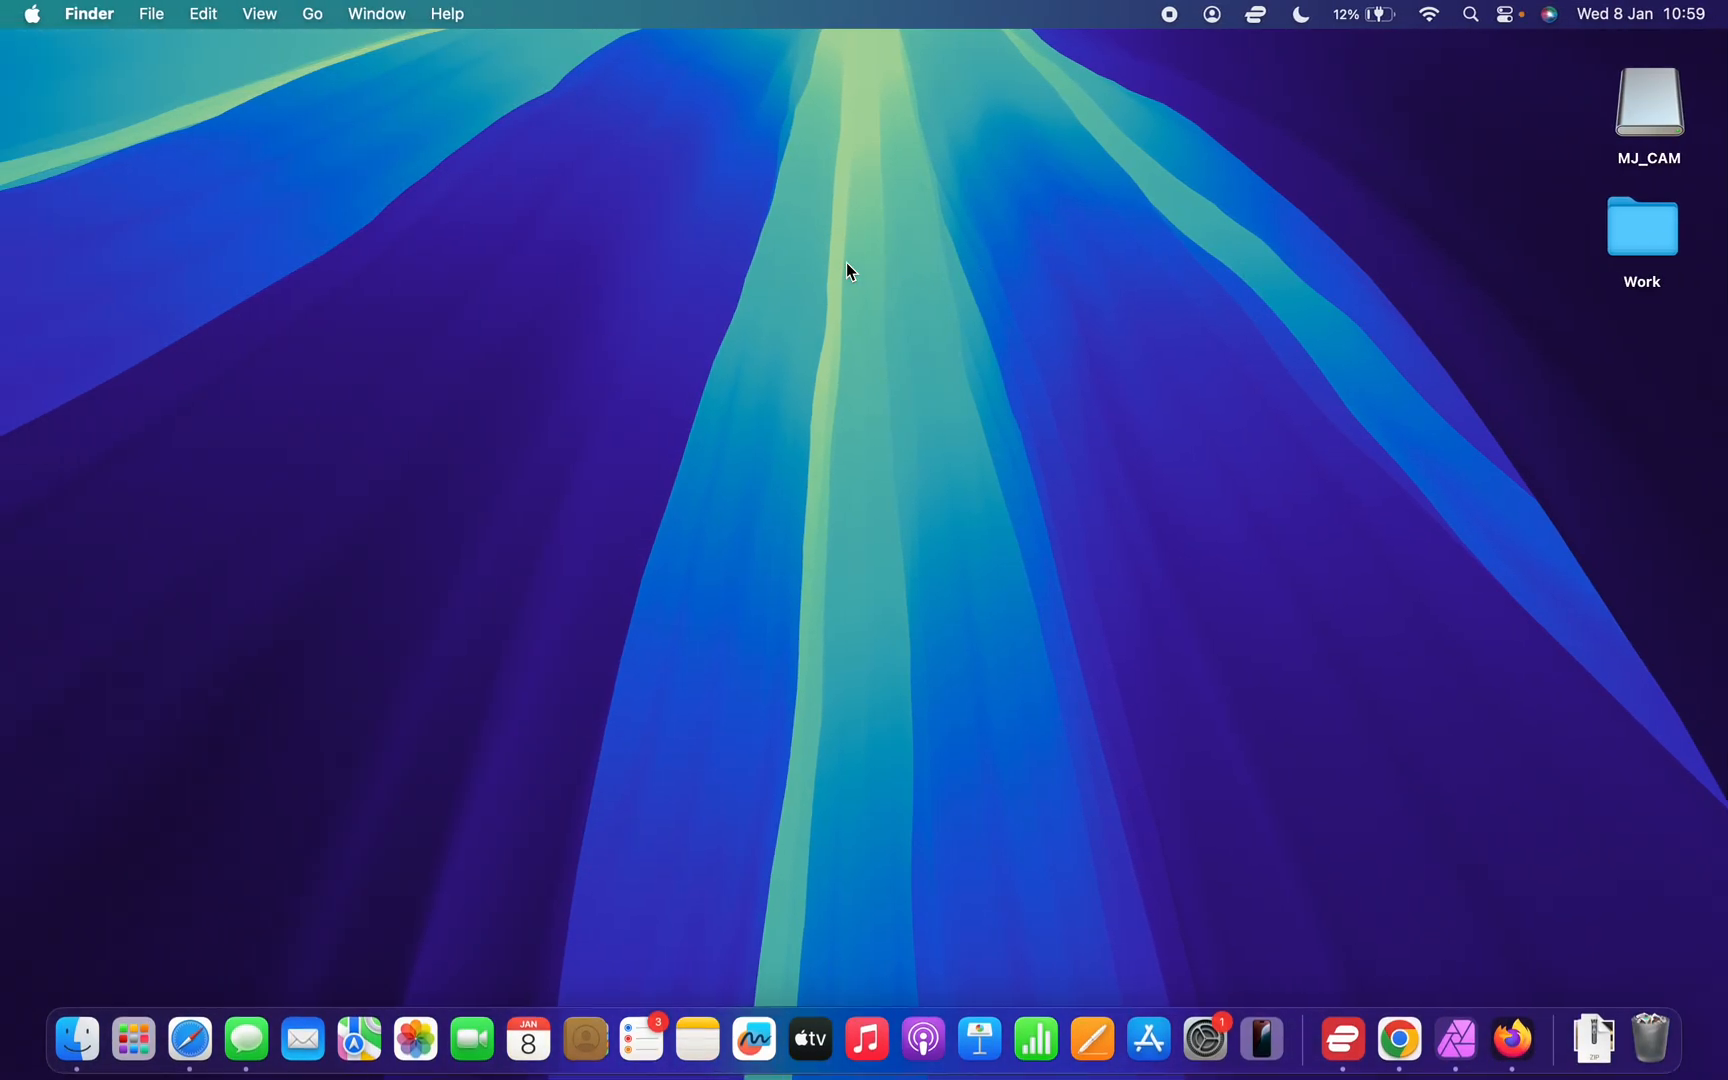
{"action": "mouse_move", "coordinate": [74, 1038]}
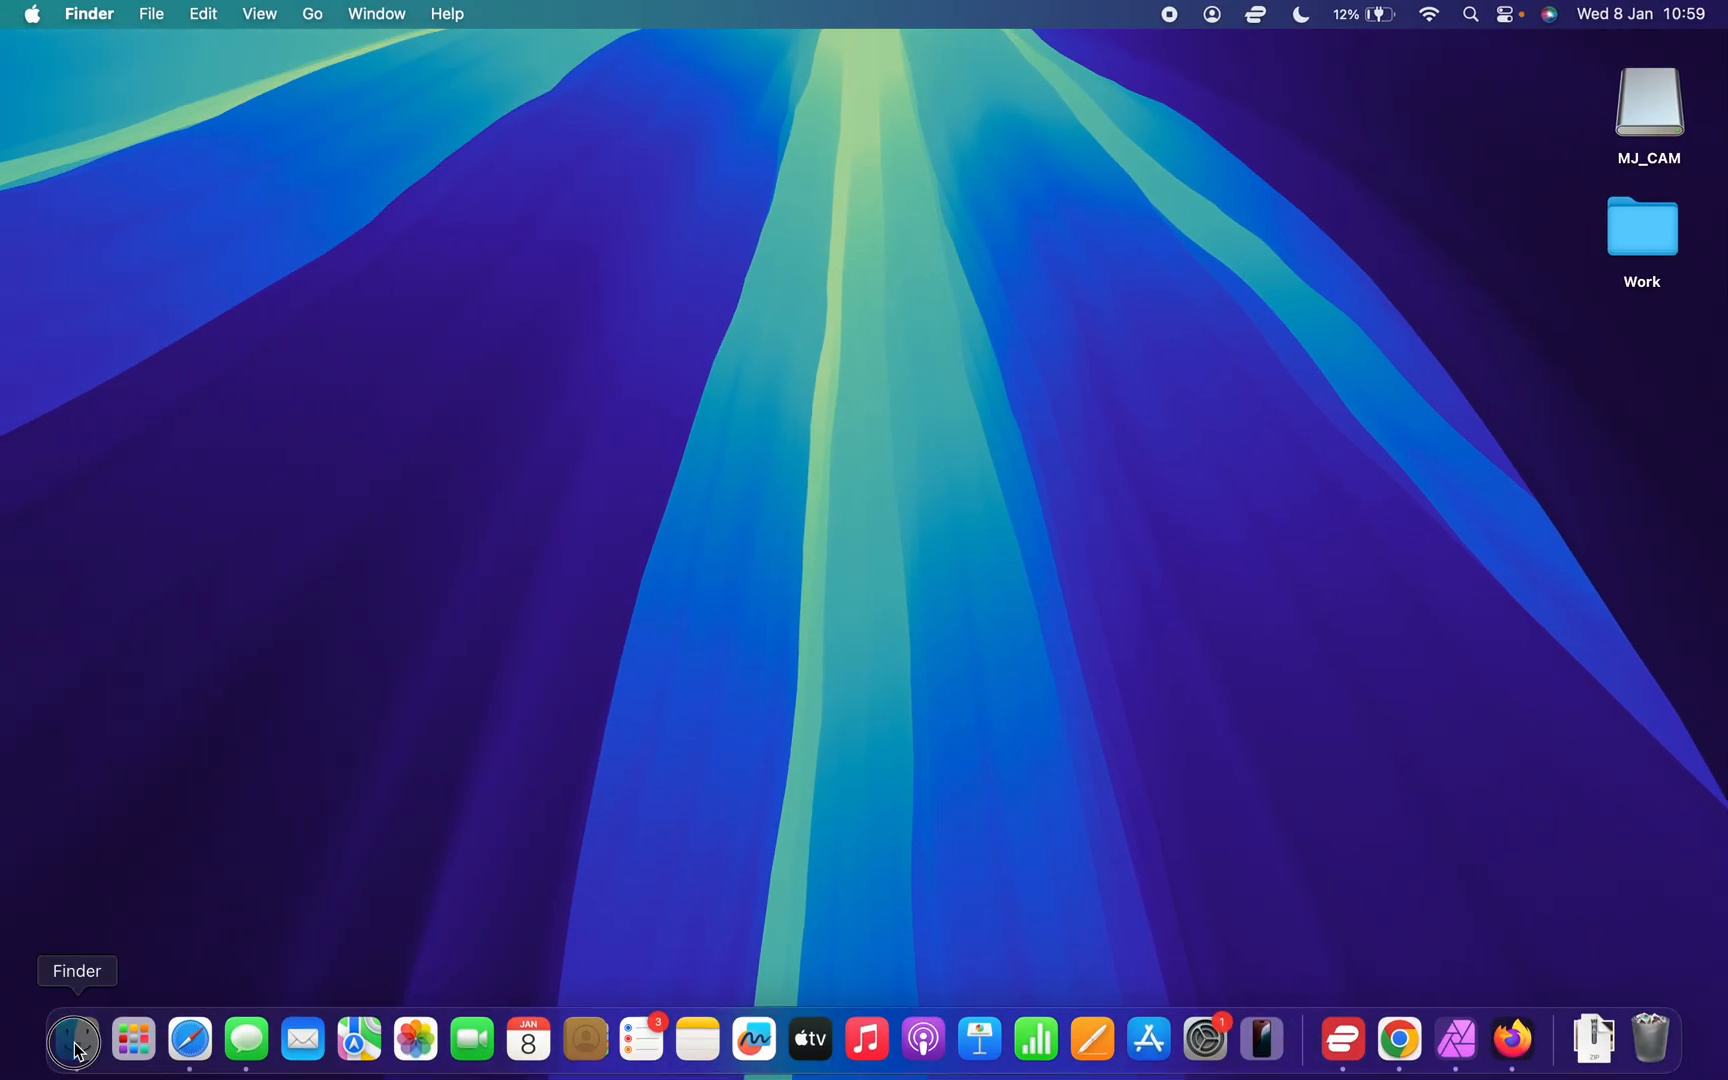
Bring up a Finder window showing the Downloads folder with berkarya.zip.
{"action": "left_click", "coordinate": [74, 1038]}
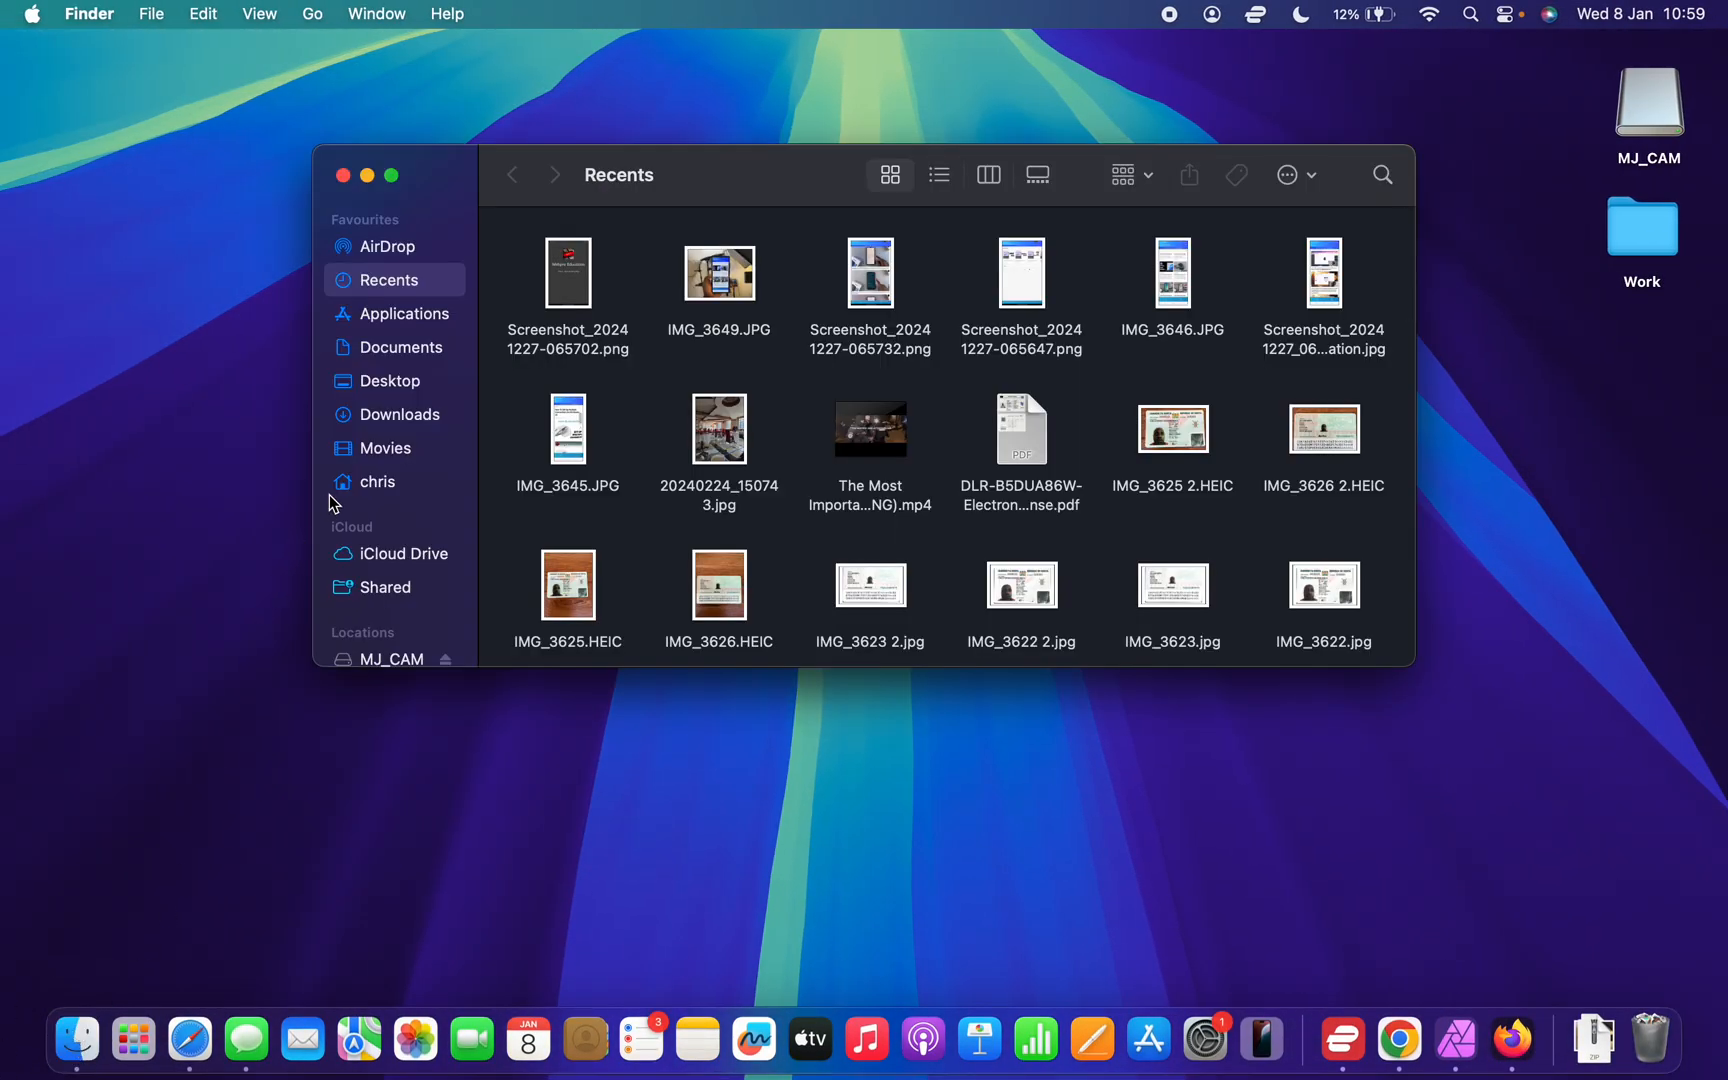
{"action": "left_click", "coordinate": [398, 414]}
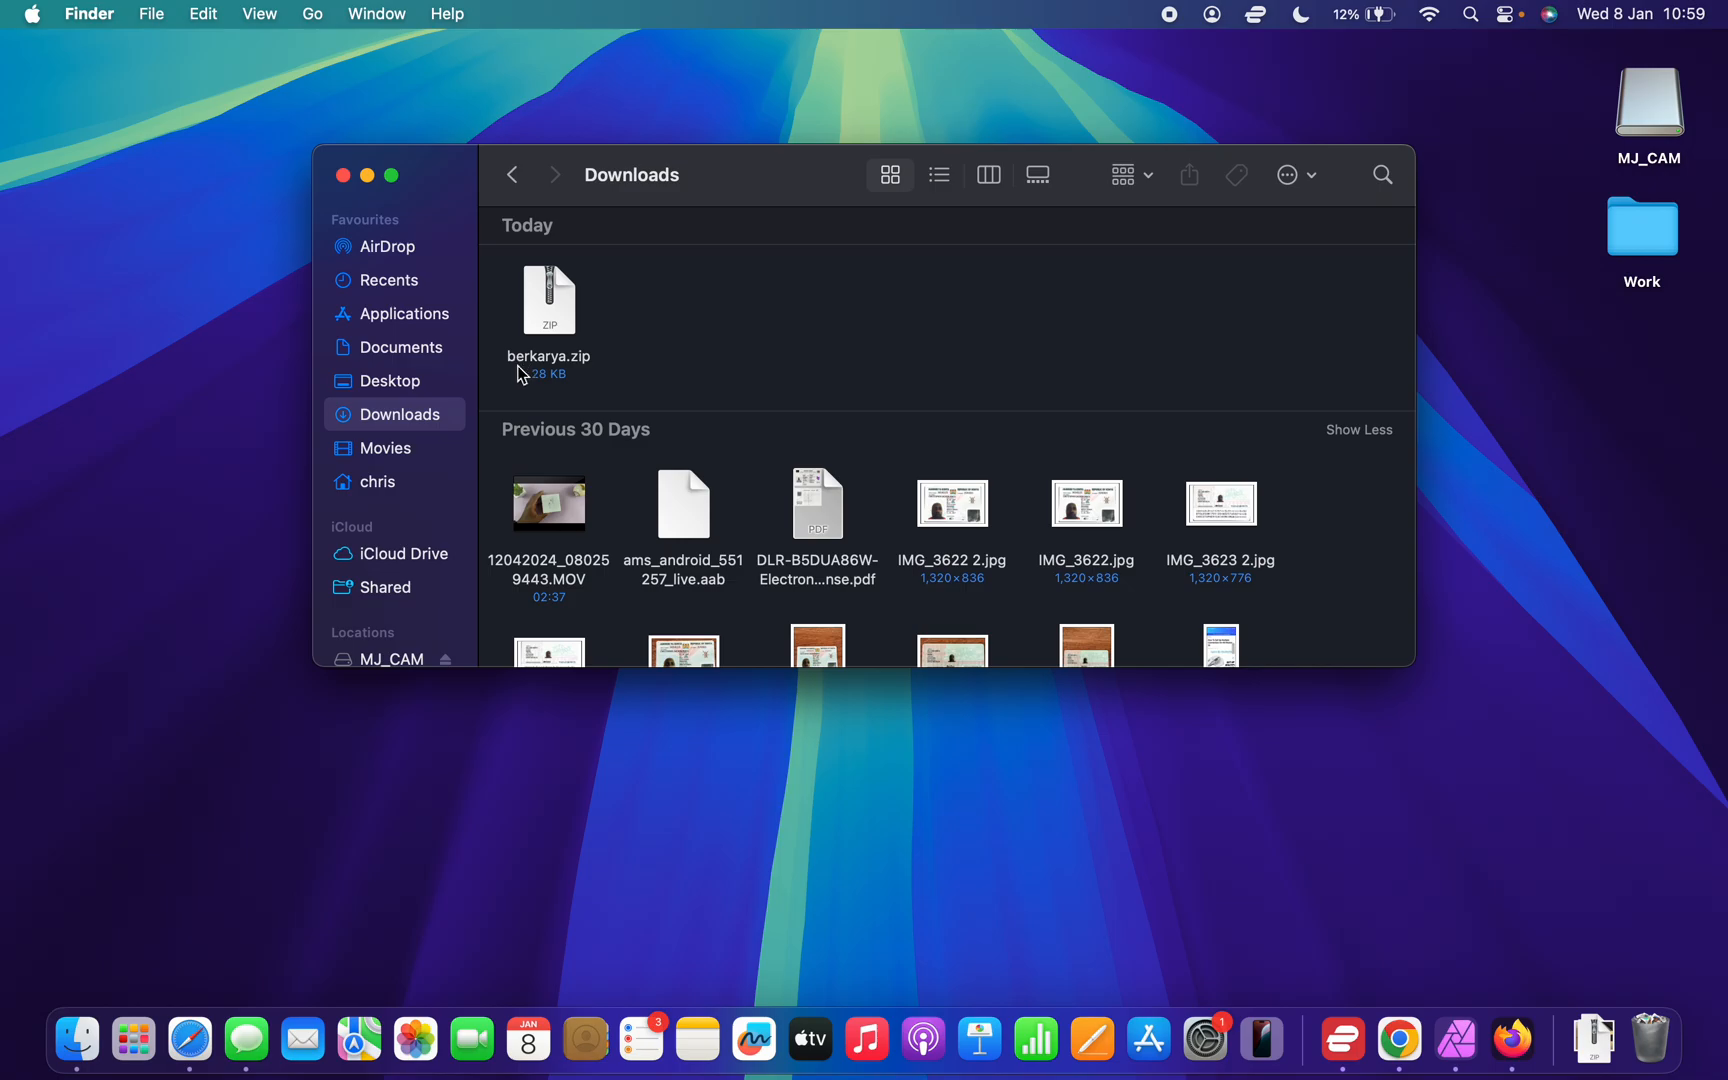
{"action": "mouse_move", "coordinate": [574, 374]}
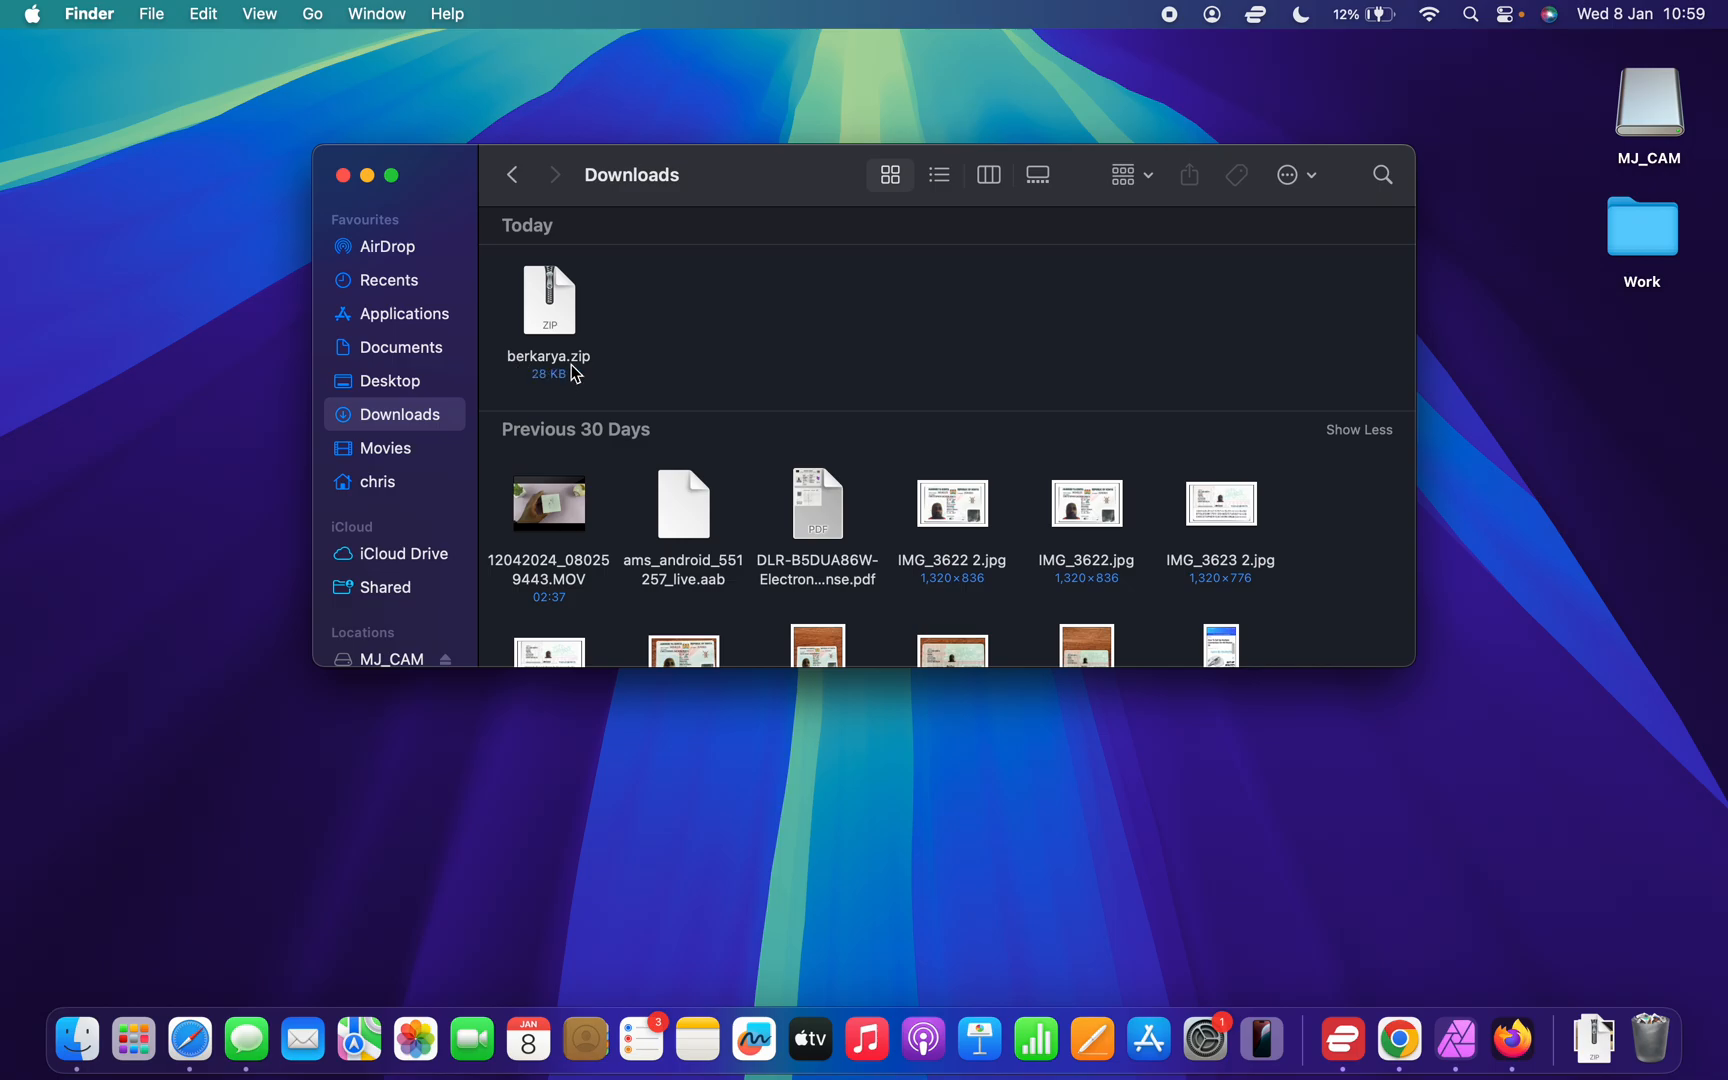
{"action": "mouse_move", "coordinate": [640, 386]}
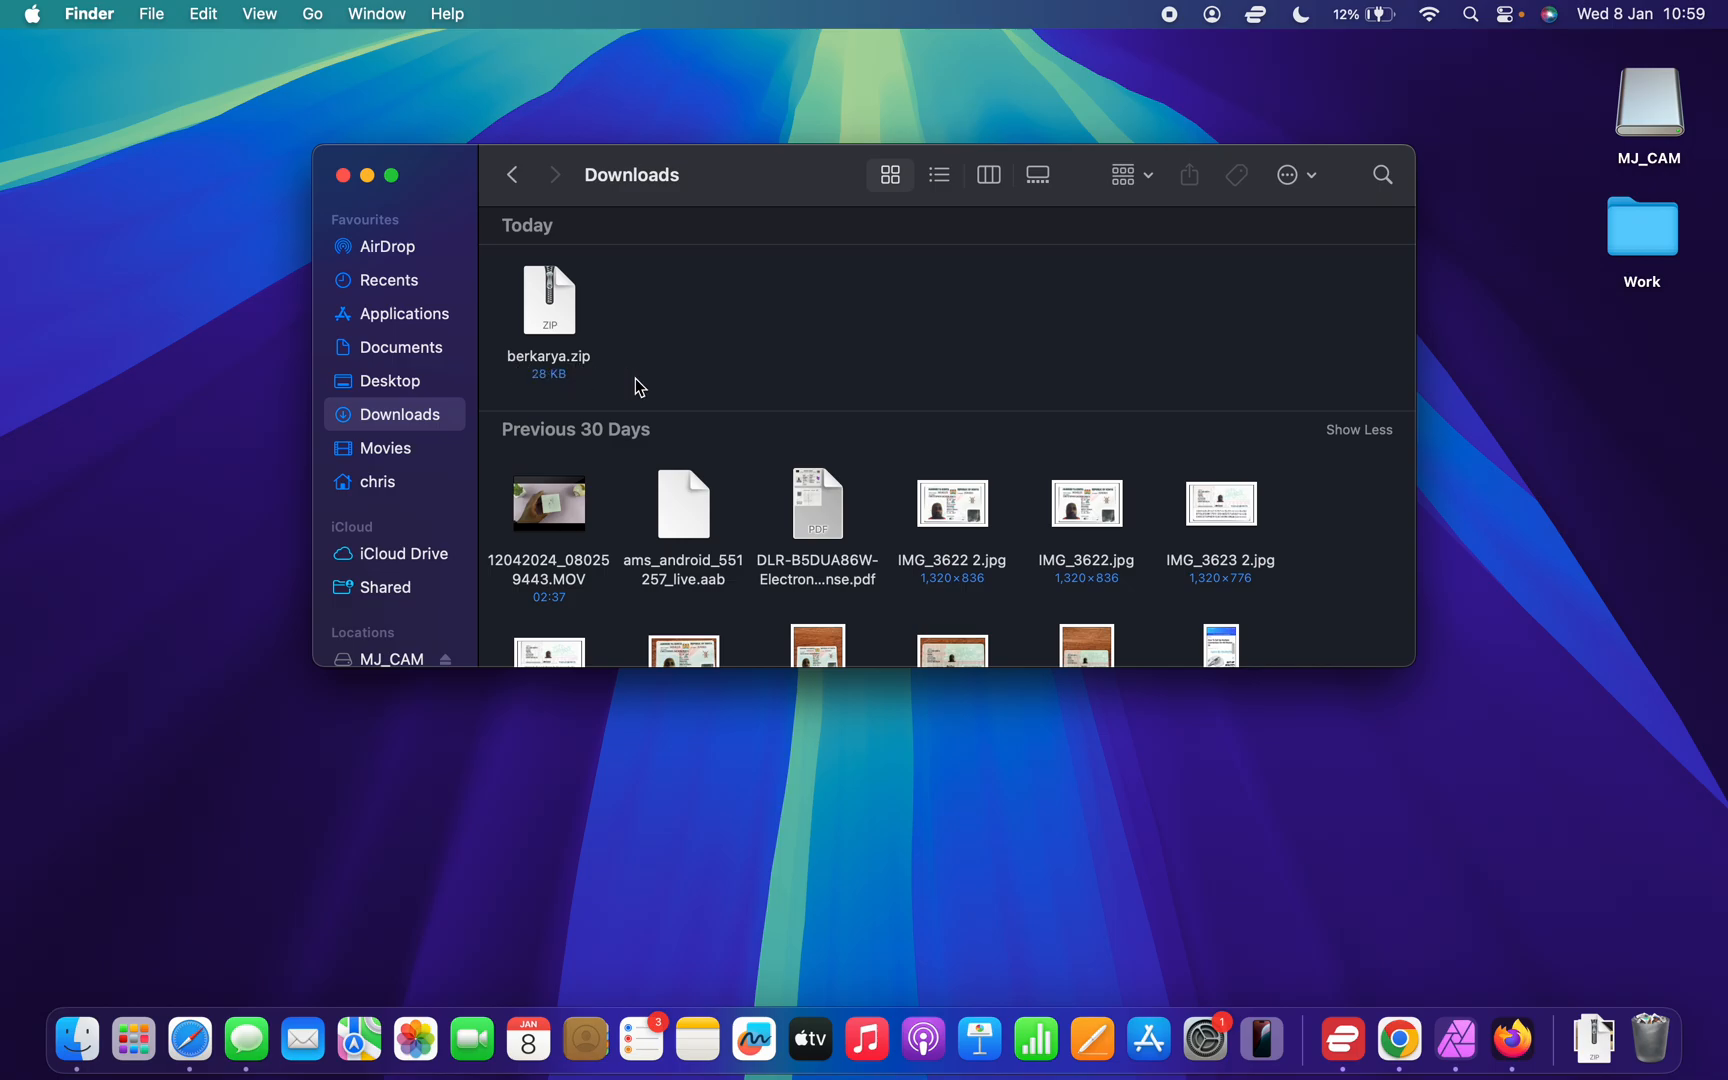
{"action": "mouse_move", "coordinate": [598, 328]}
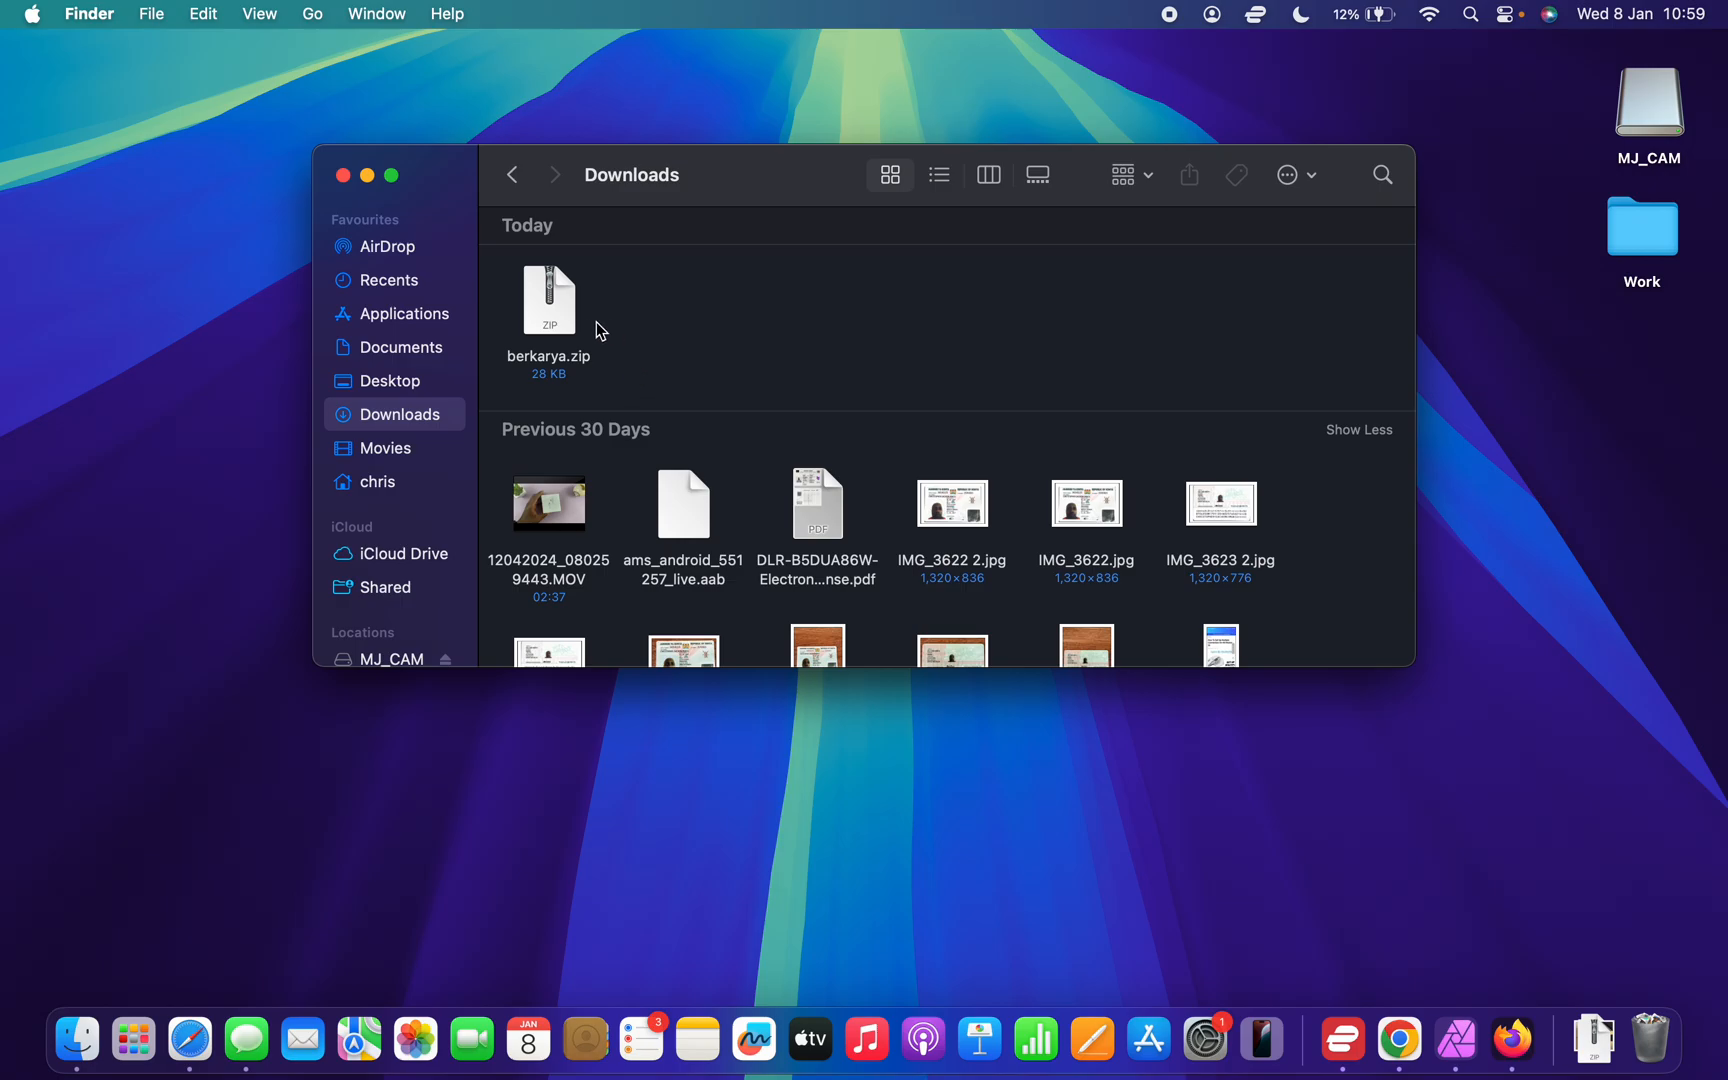
{"action": "mouse_move", "coordinate": [540, 322]}
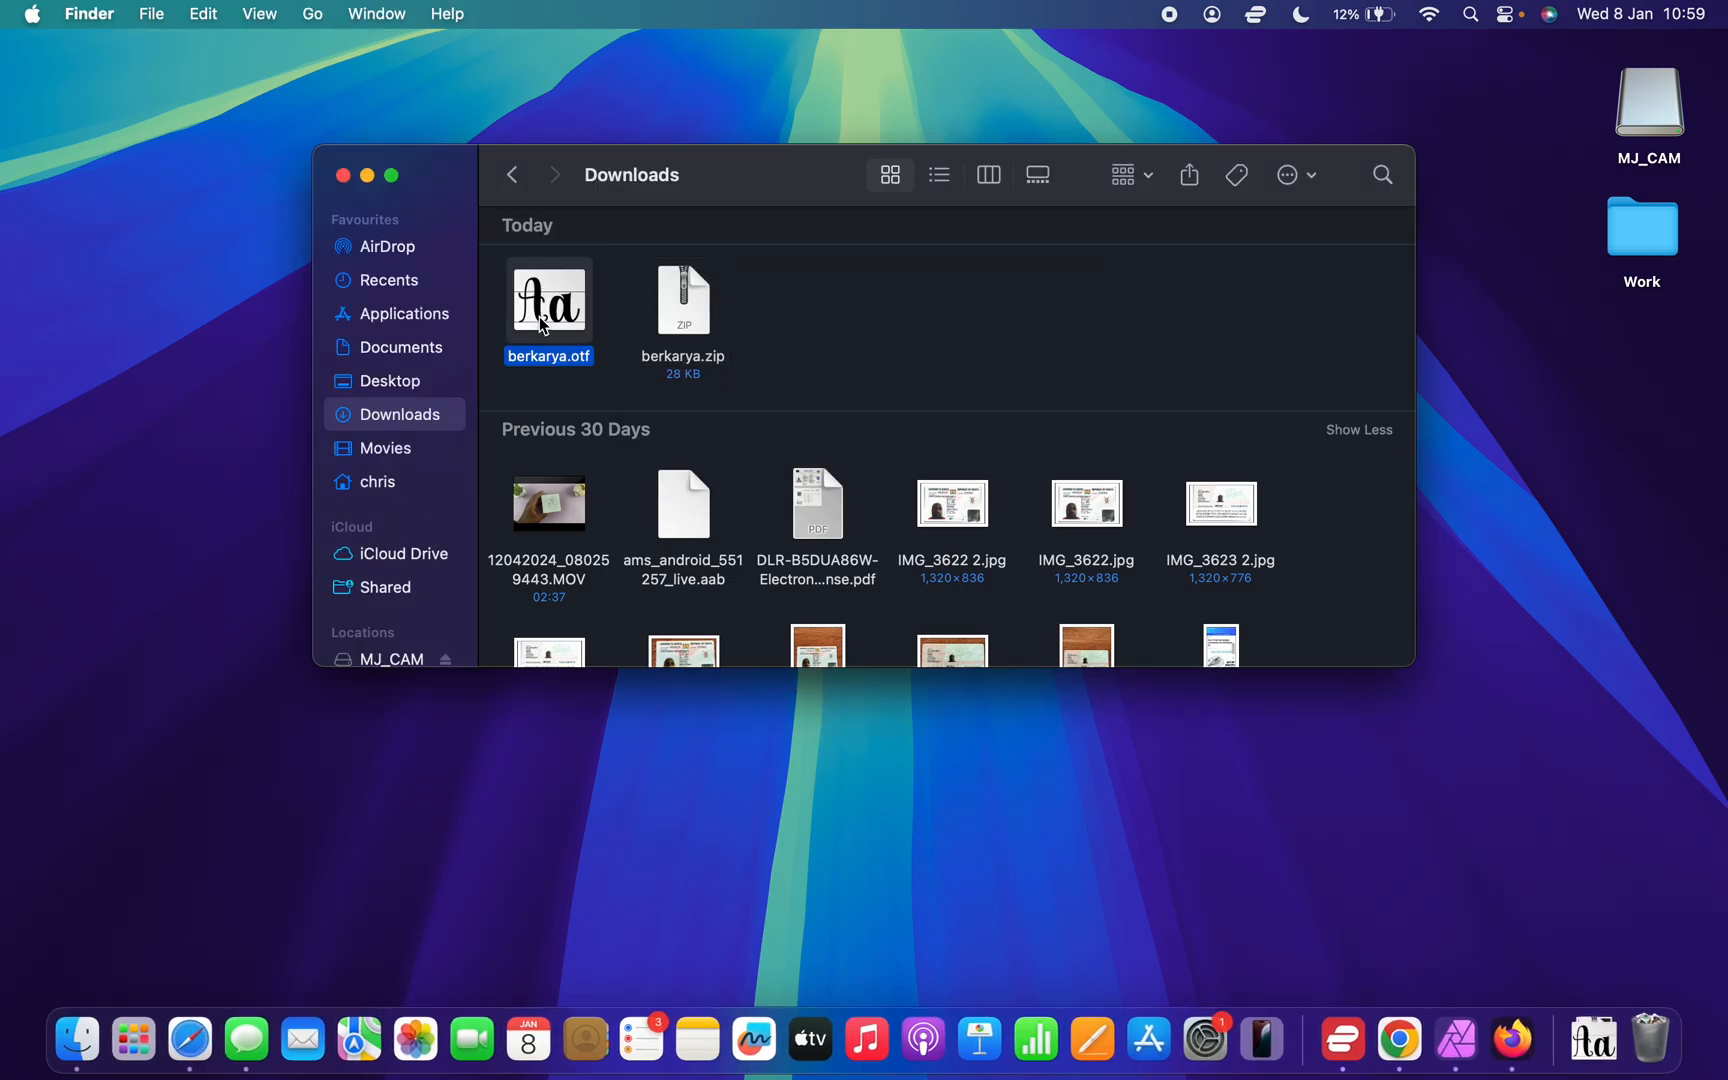
{"action": "mouse_move", "coordinate": [826, 370]}
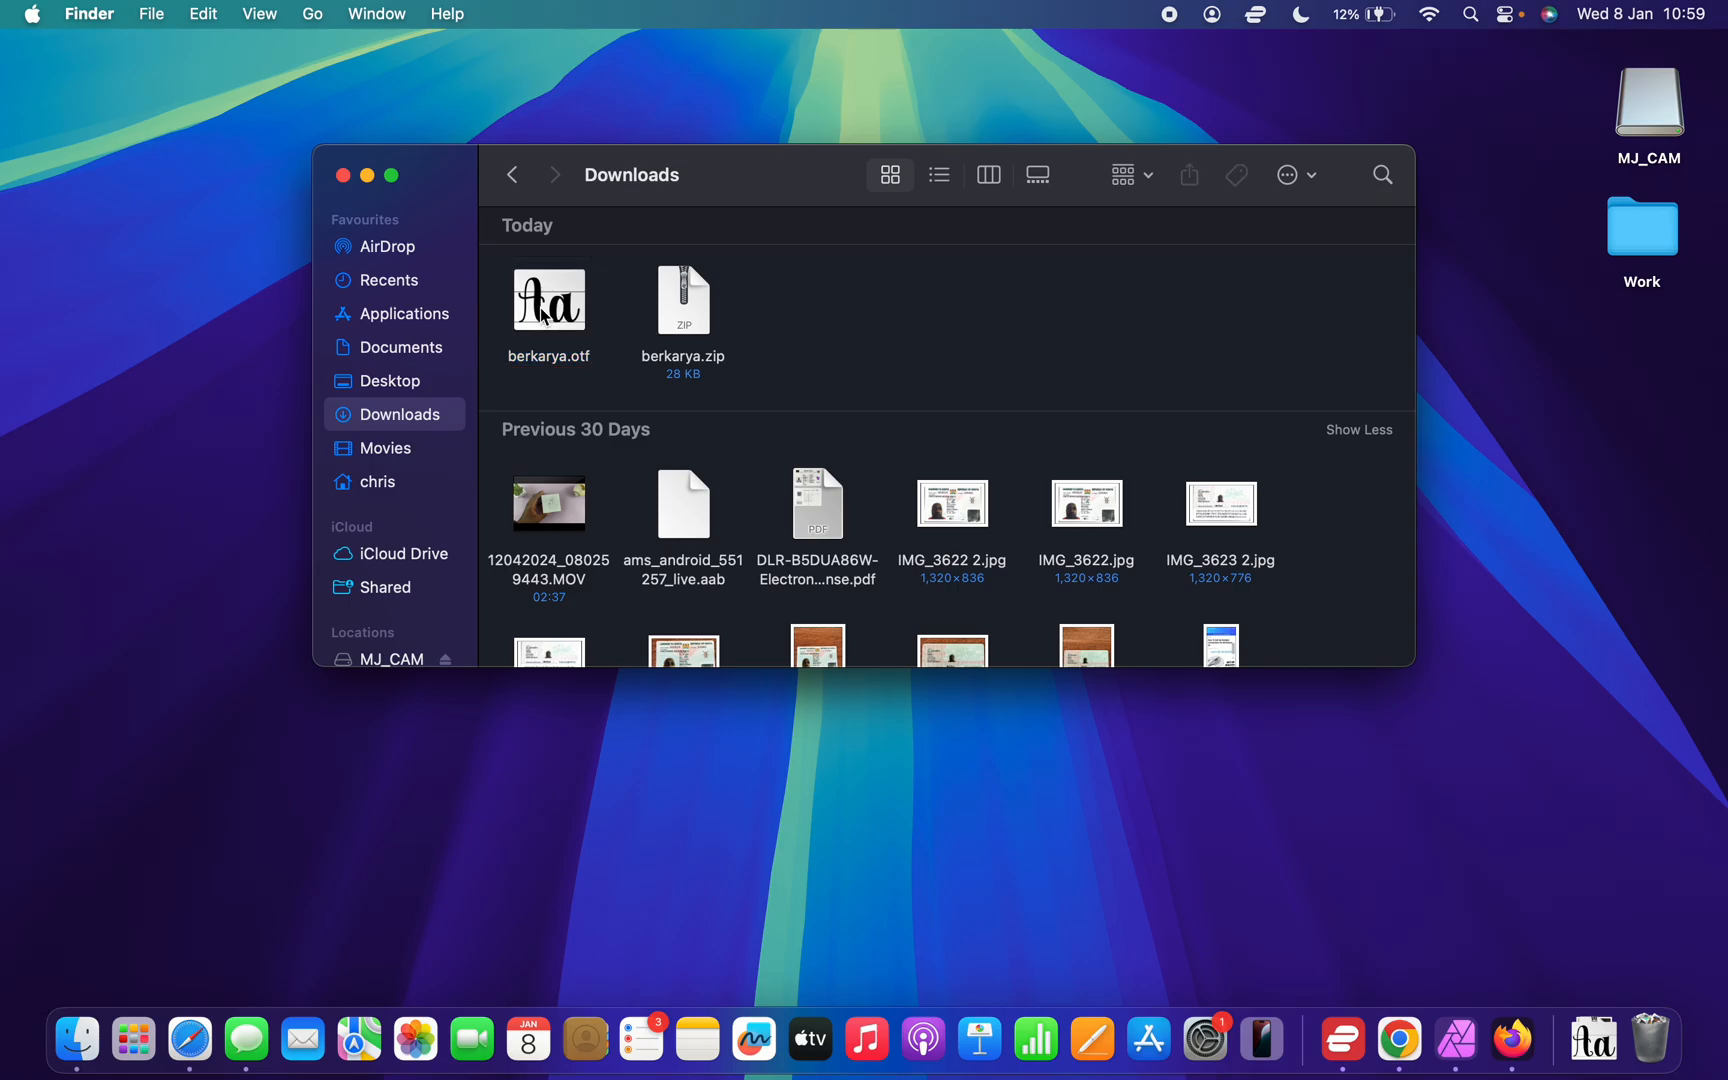
{"action": "mouse_move", "coordinate": [554, 306]}
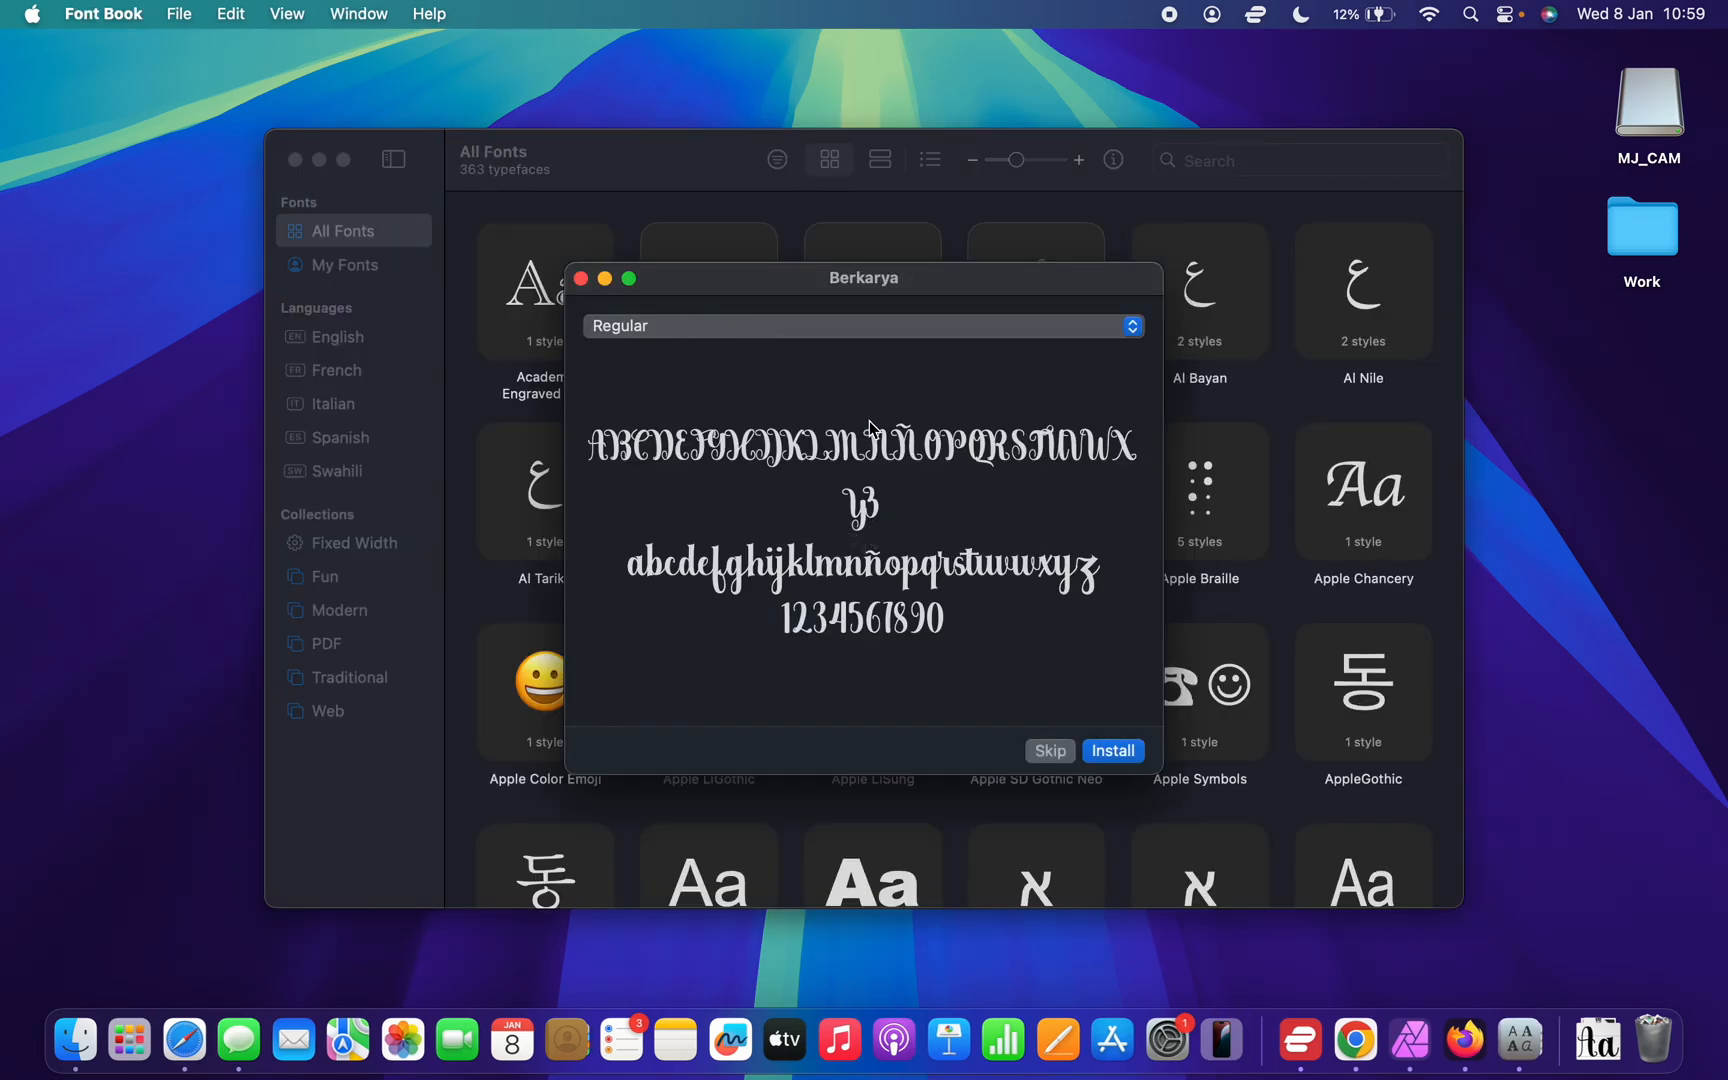
{"action": "mouse_move", "coordinate": [936, 600]}
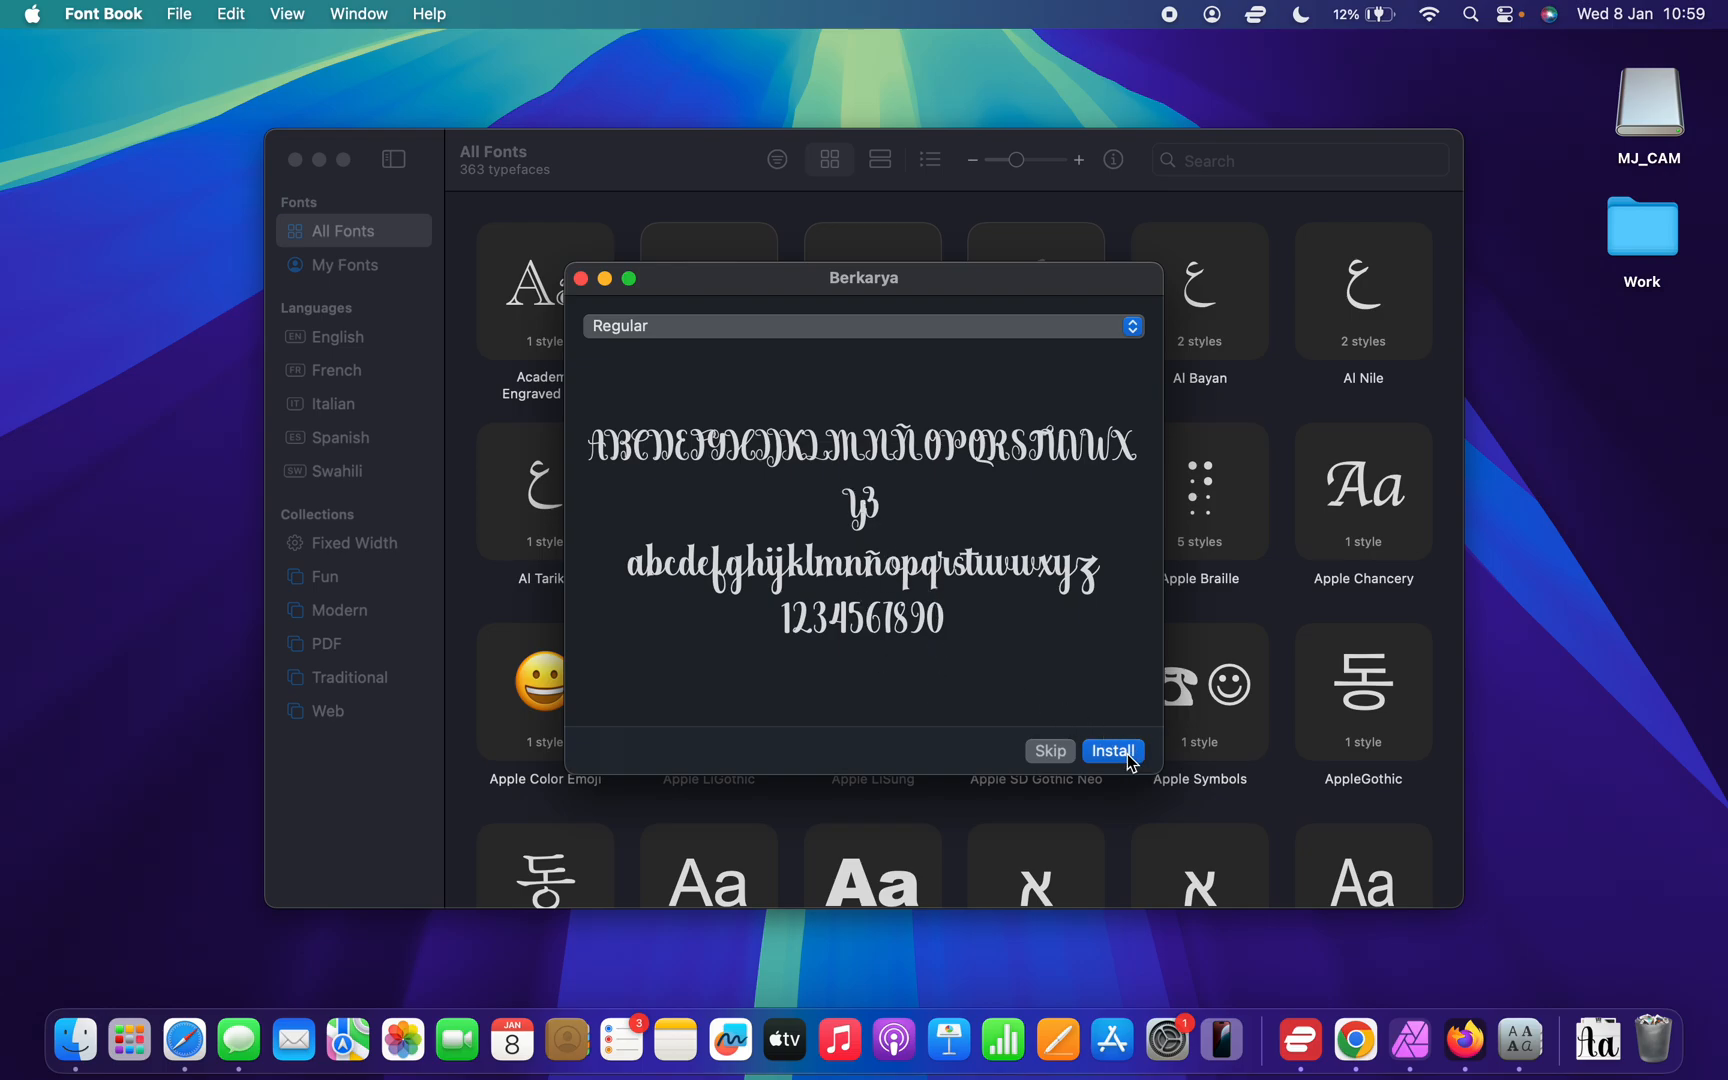
Install Berkarya Regular from its preview dialog, bringing All Fonts to 364 typefaces.
{"action": "left_click", "coordinate": [1112, 750]}
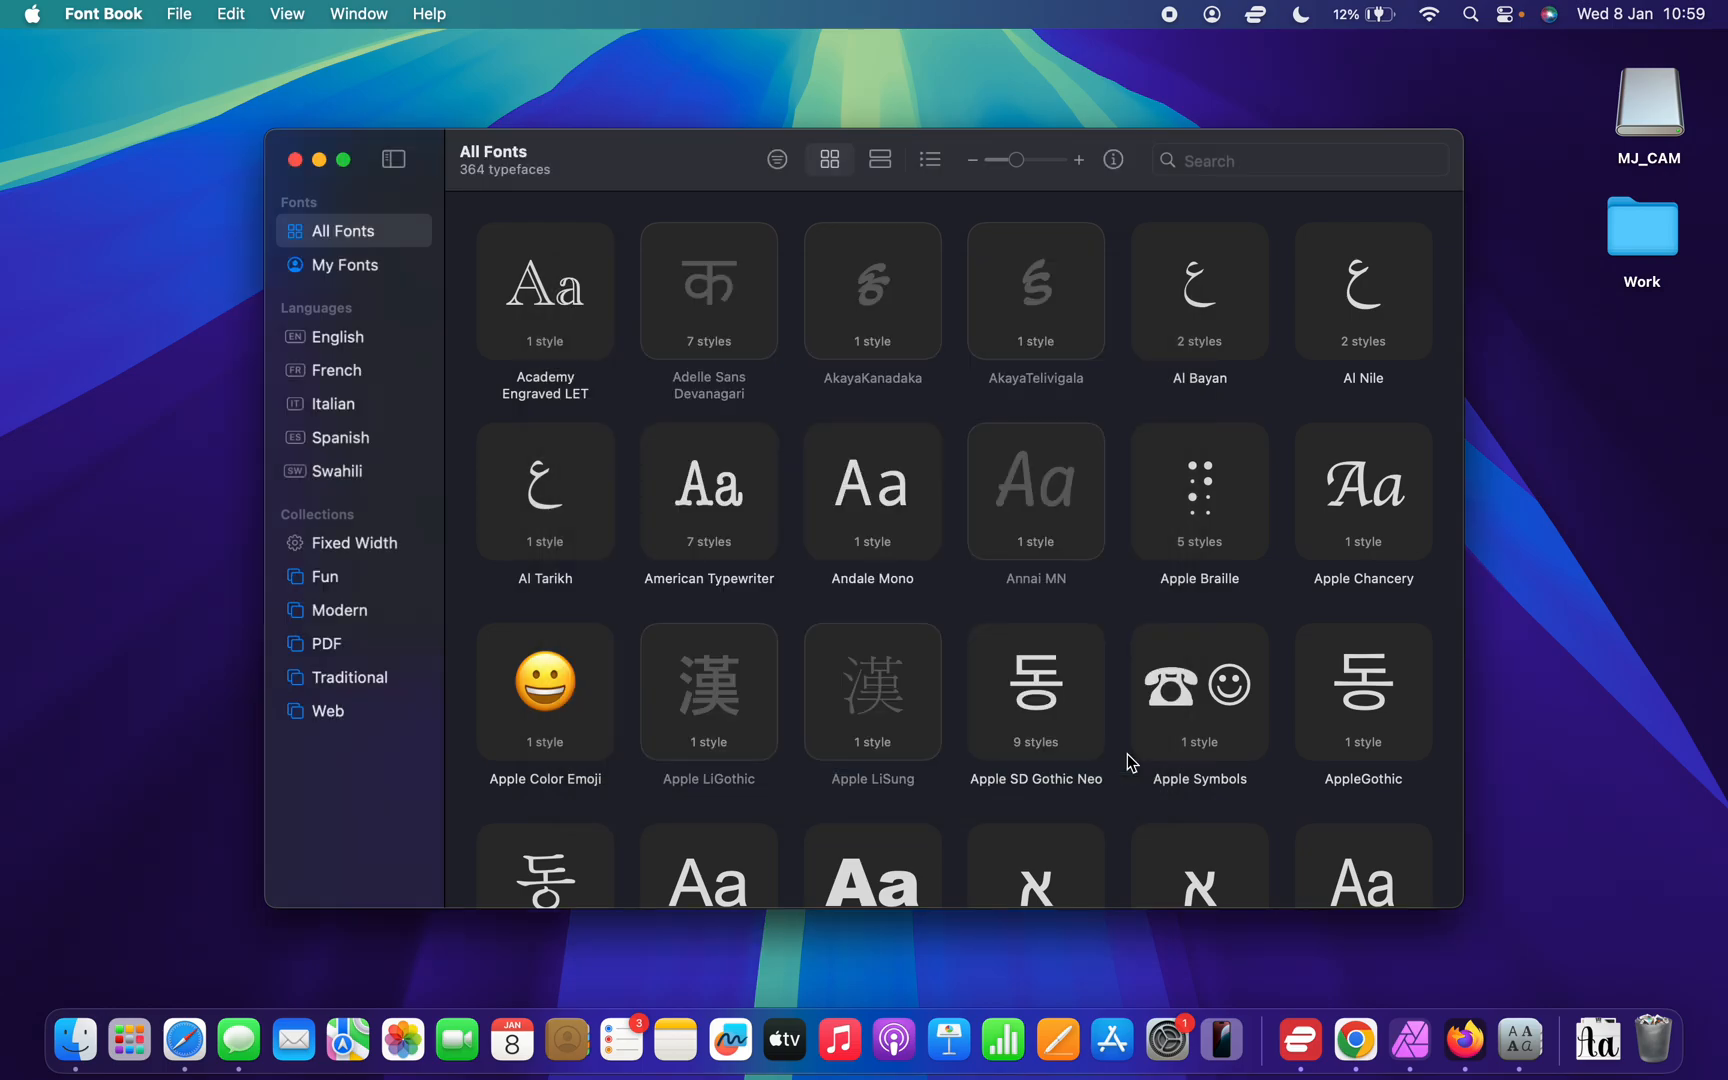
{"action": "mouse_move", "coordinate": [1116, 754]}
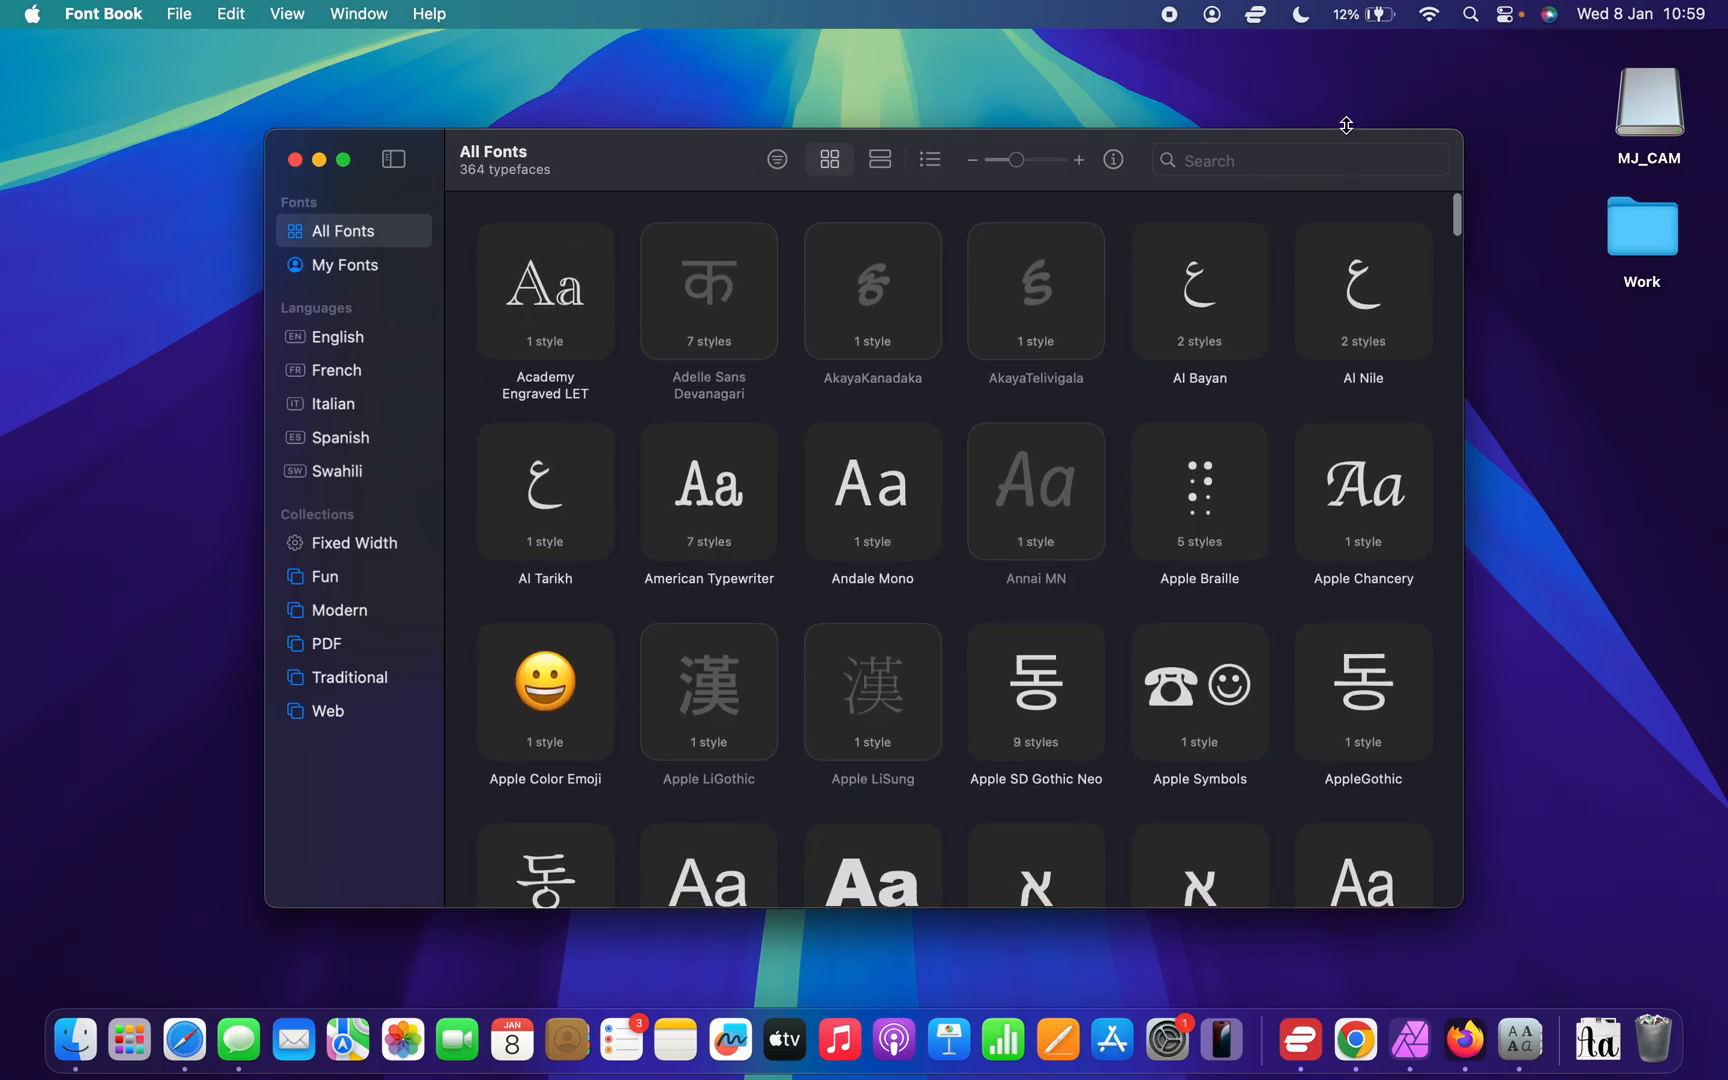
Search All Fonts for 'berk' and filter the collection to the Berkarya typeface.
{"action": "left_click", "coordinate": [1298, 158]}
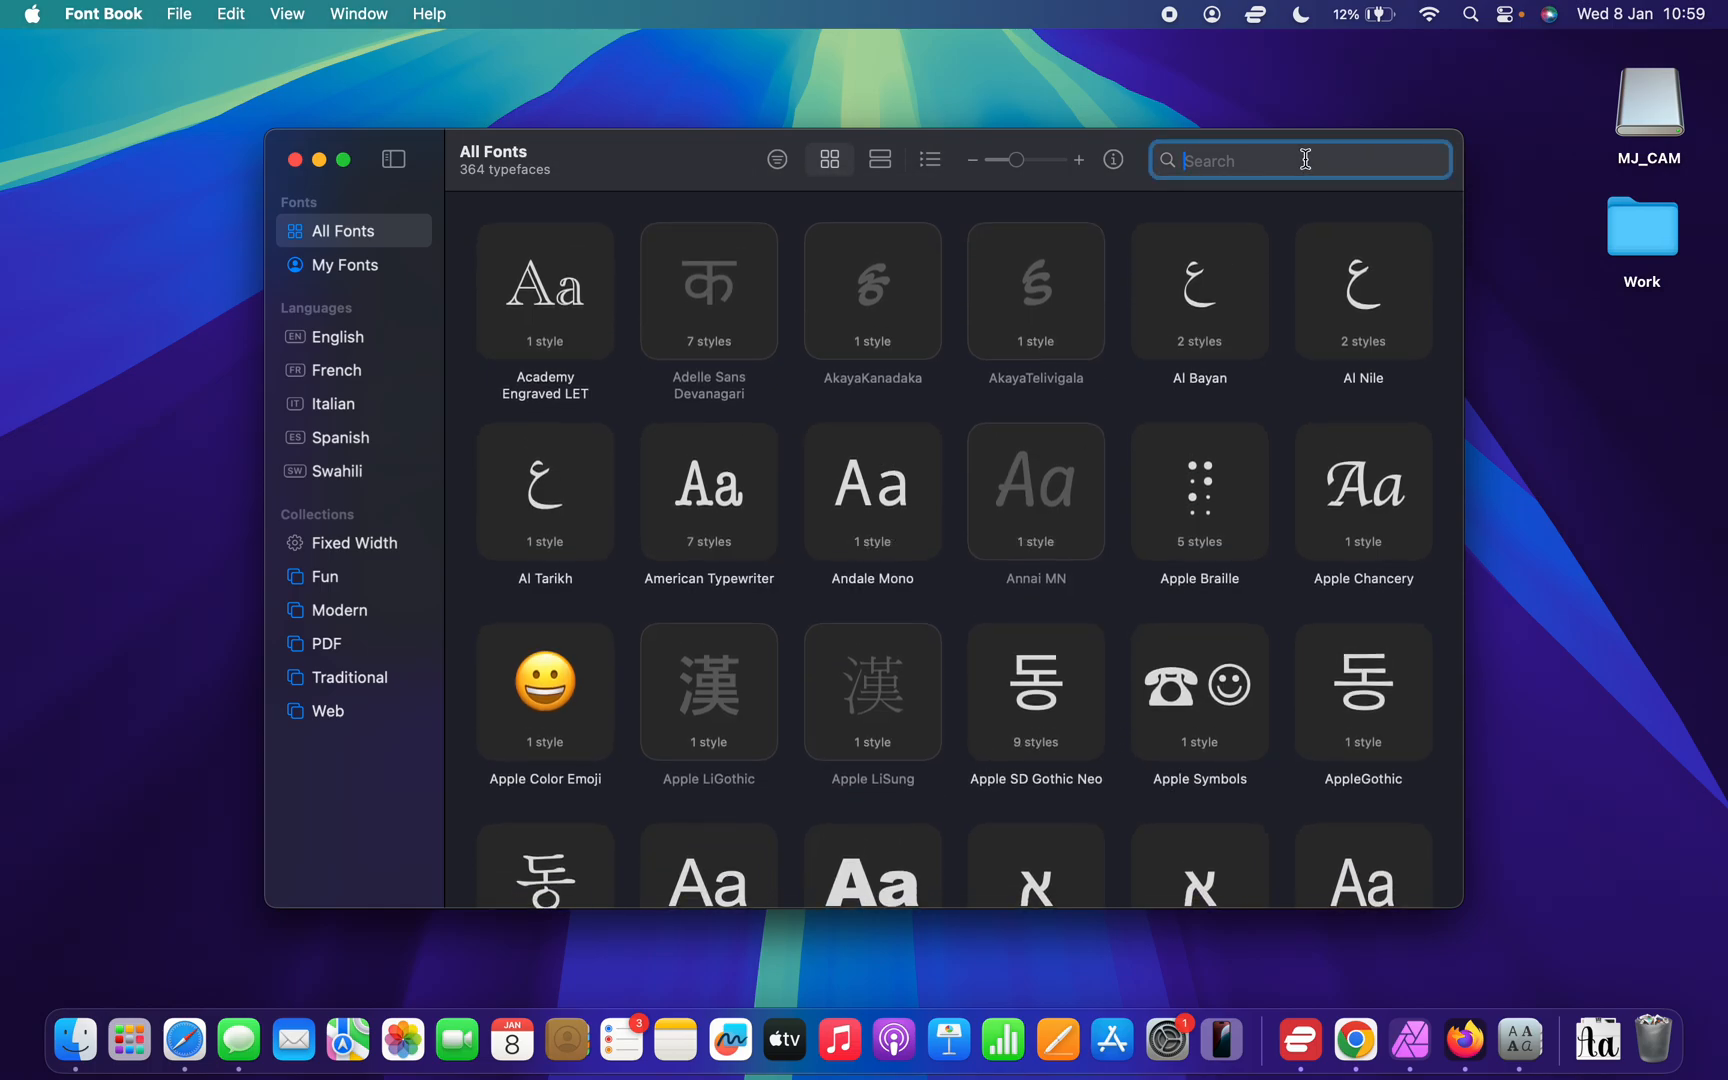
{"action": "type", "text": "berk"}
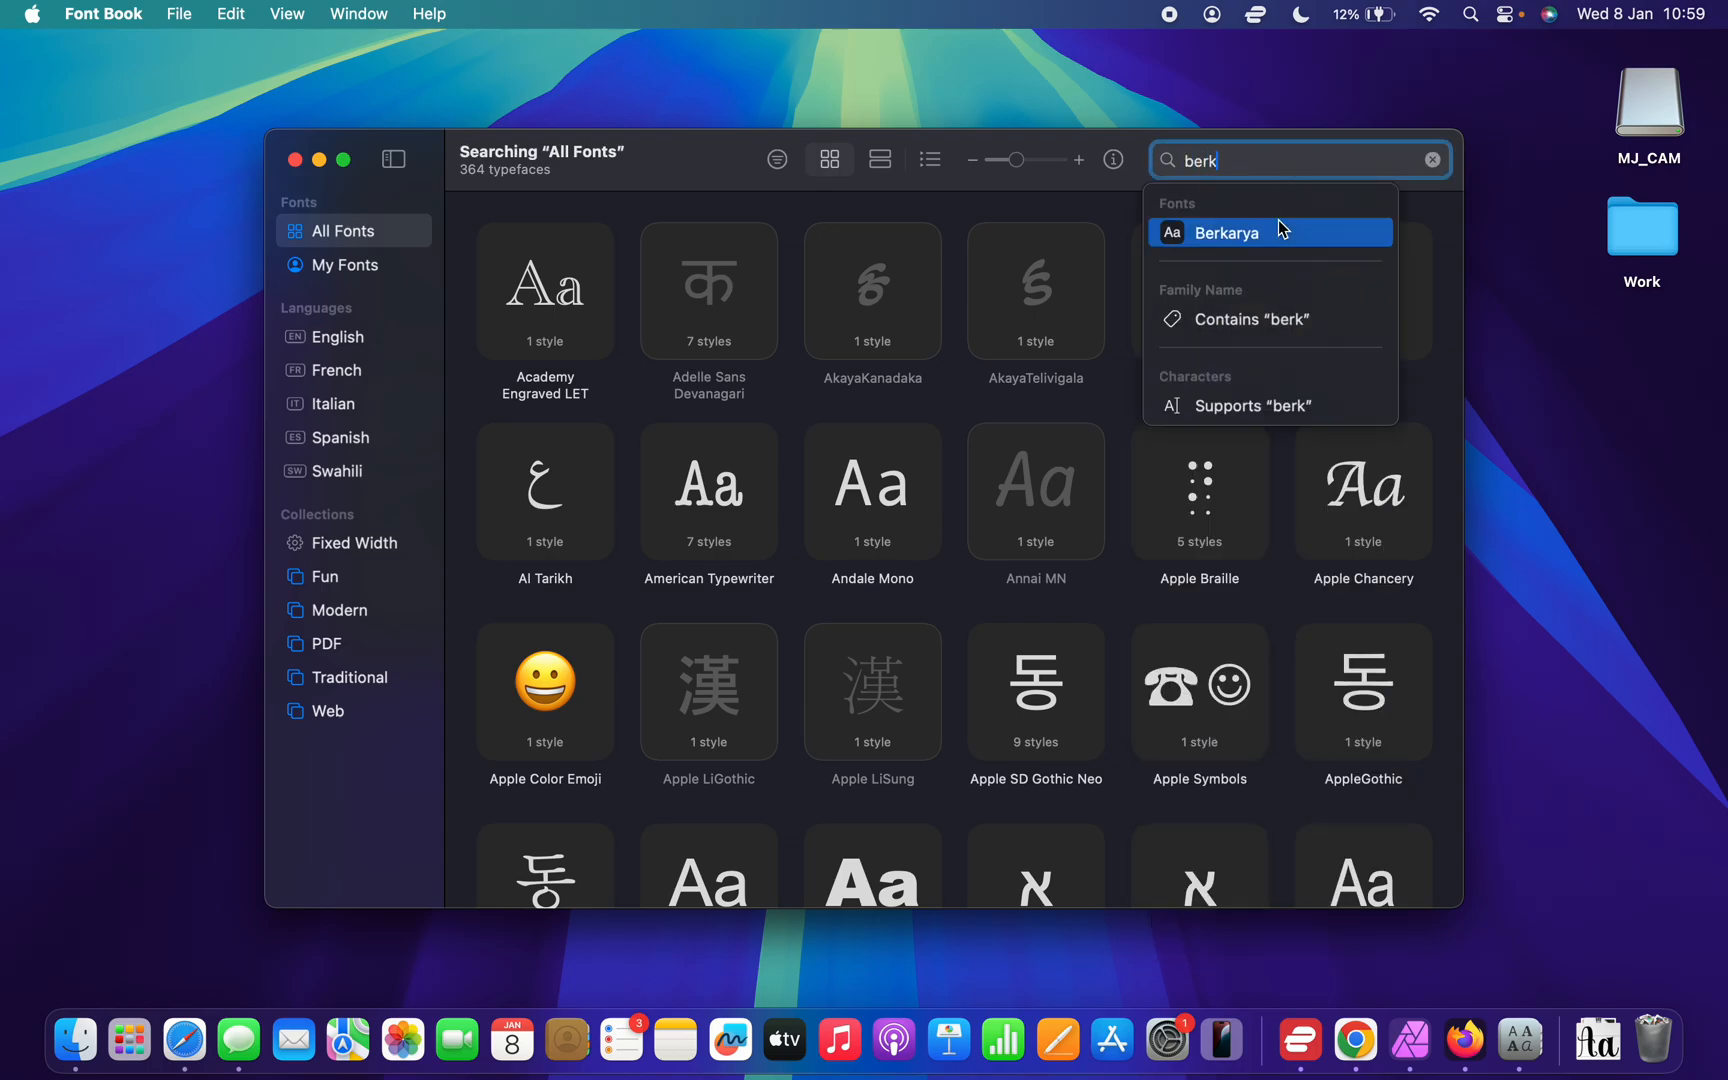
{"action": "left_click", "coordinate": [1226, 232]}
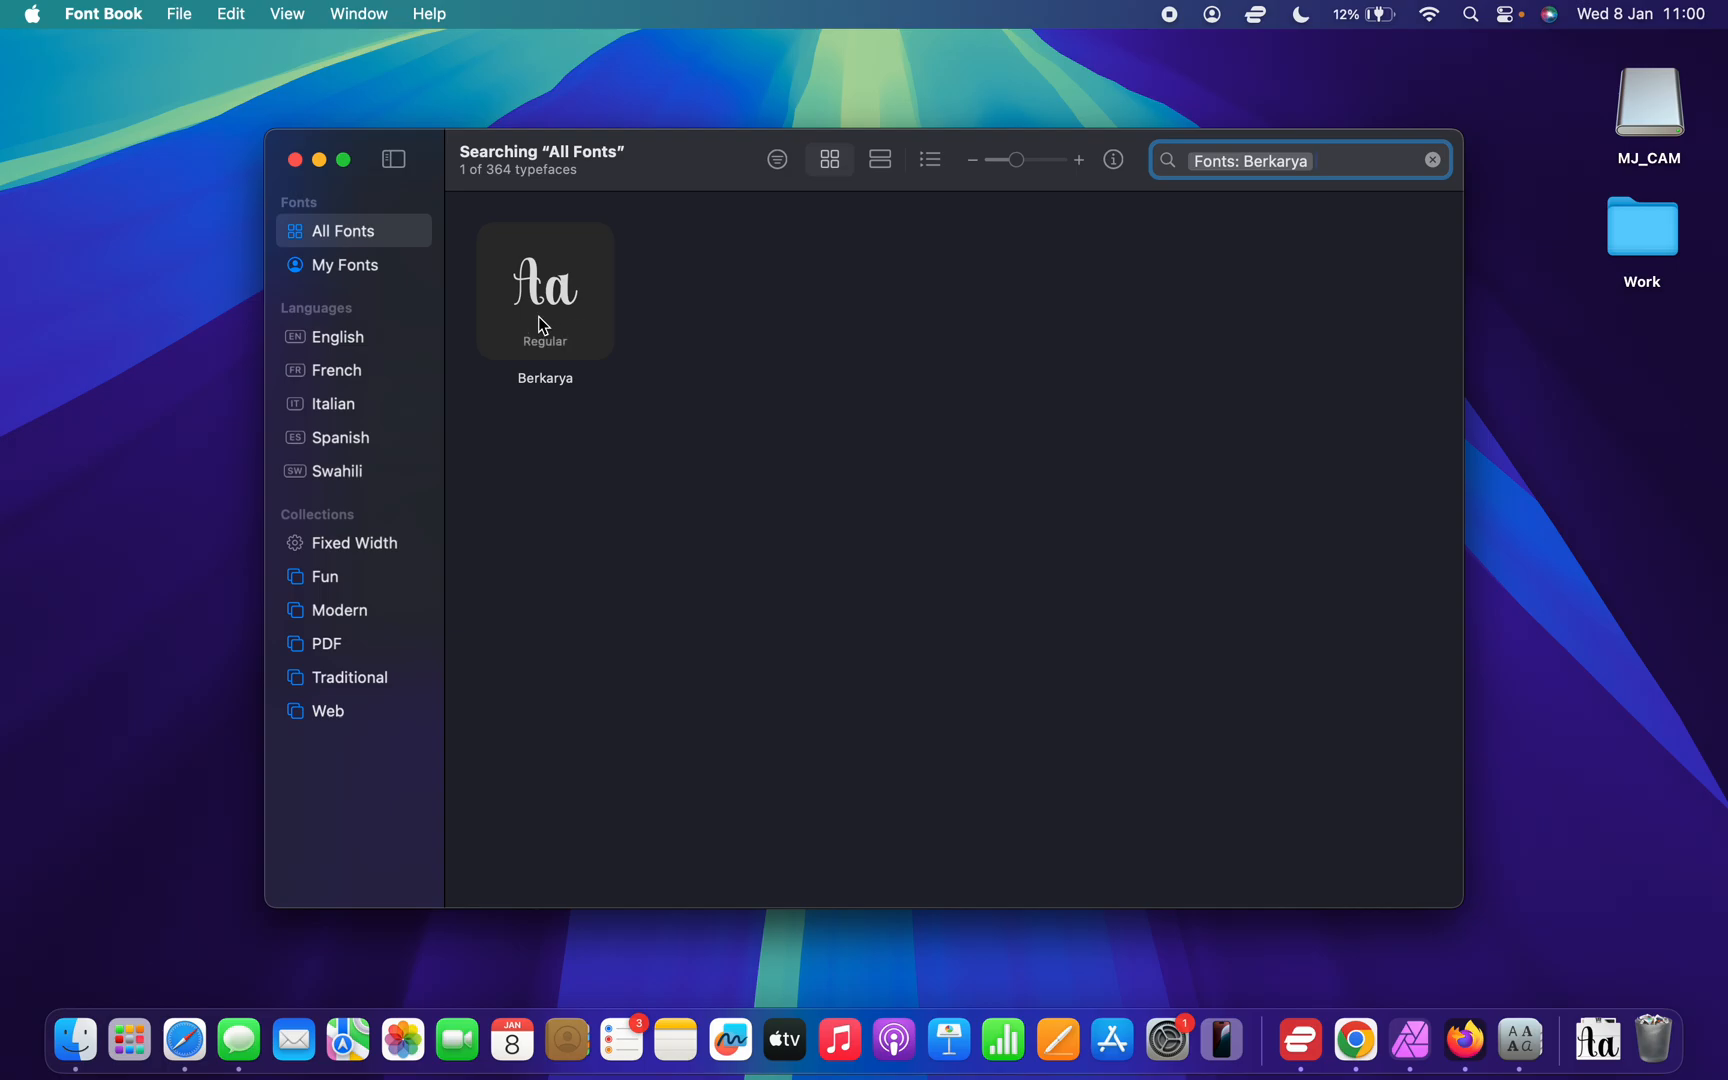
View Berkarya's full alphabet and character repertoire, then close Font Book.
{"action": "double_click", "coordinate": [544, 288]}
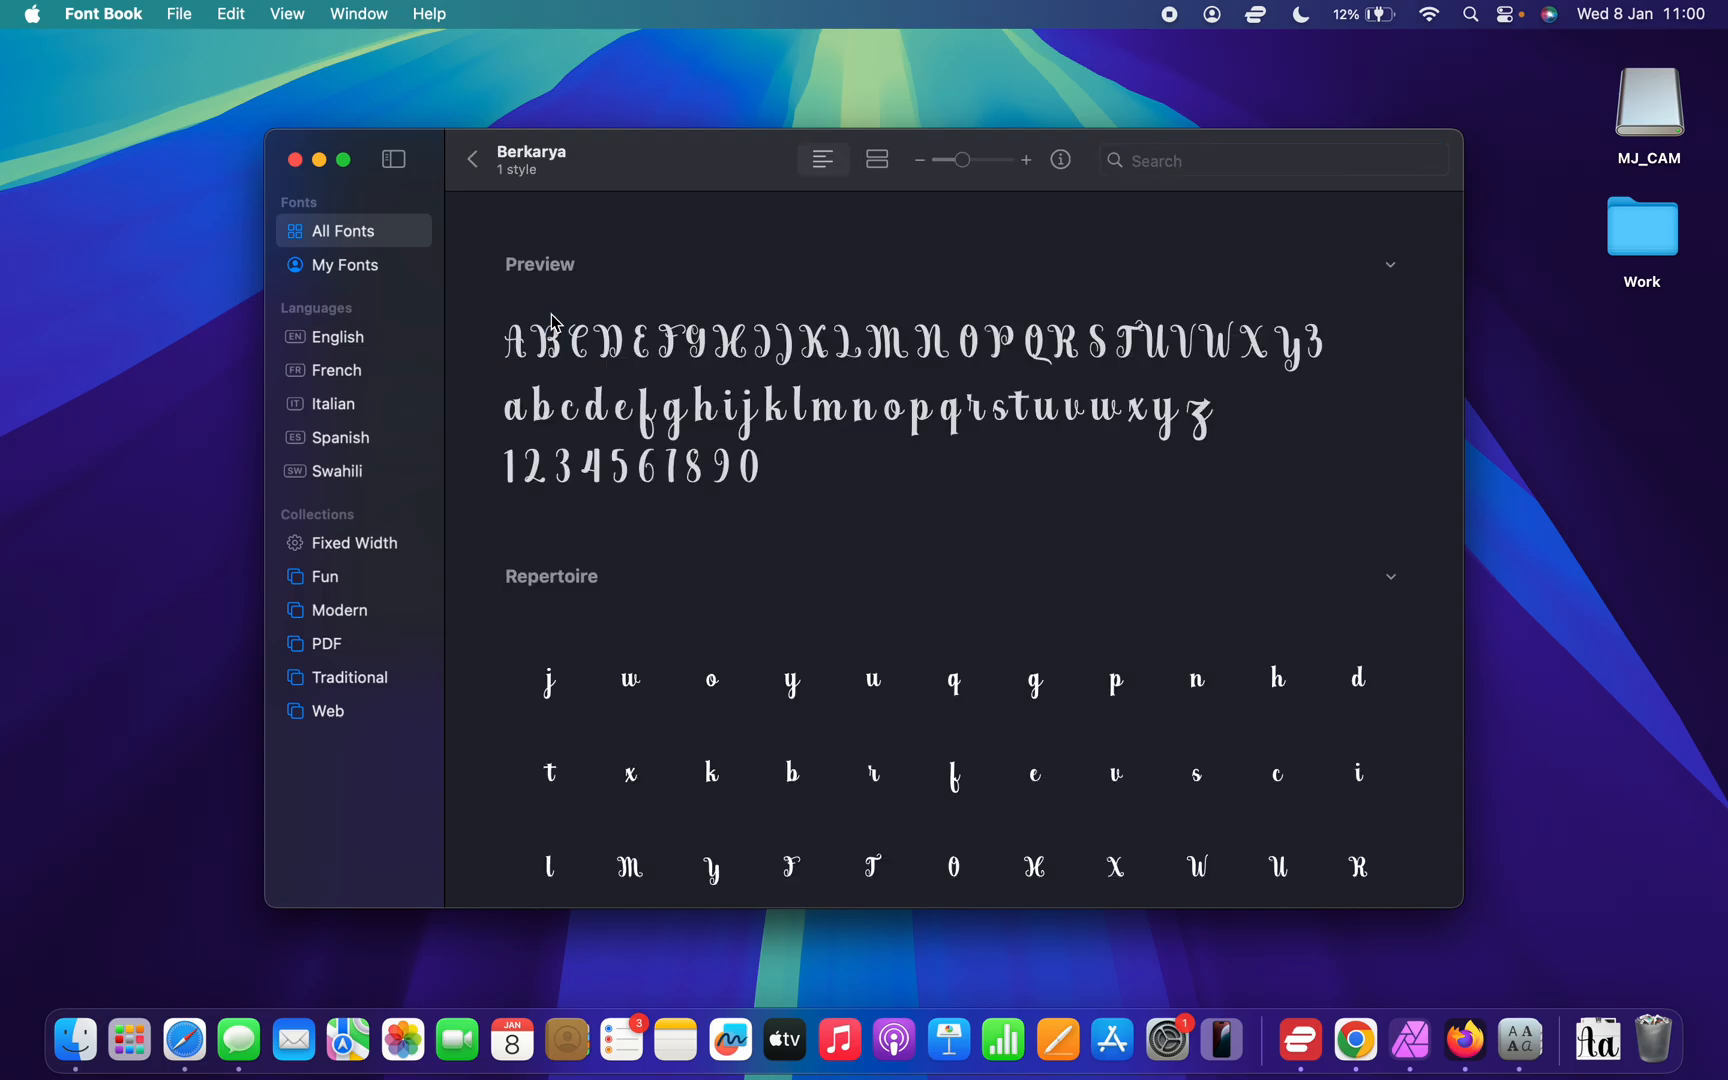
{"action": "scroll", "scroll_direction": "down", "scroll_amount": 3}
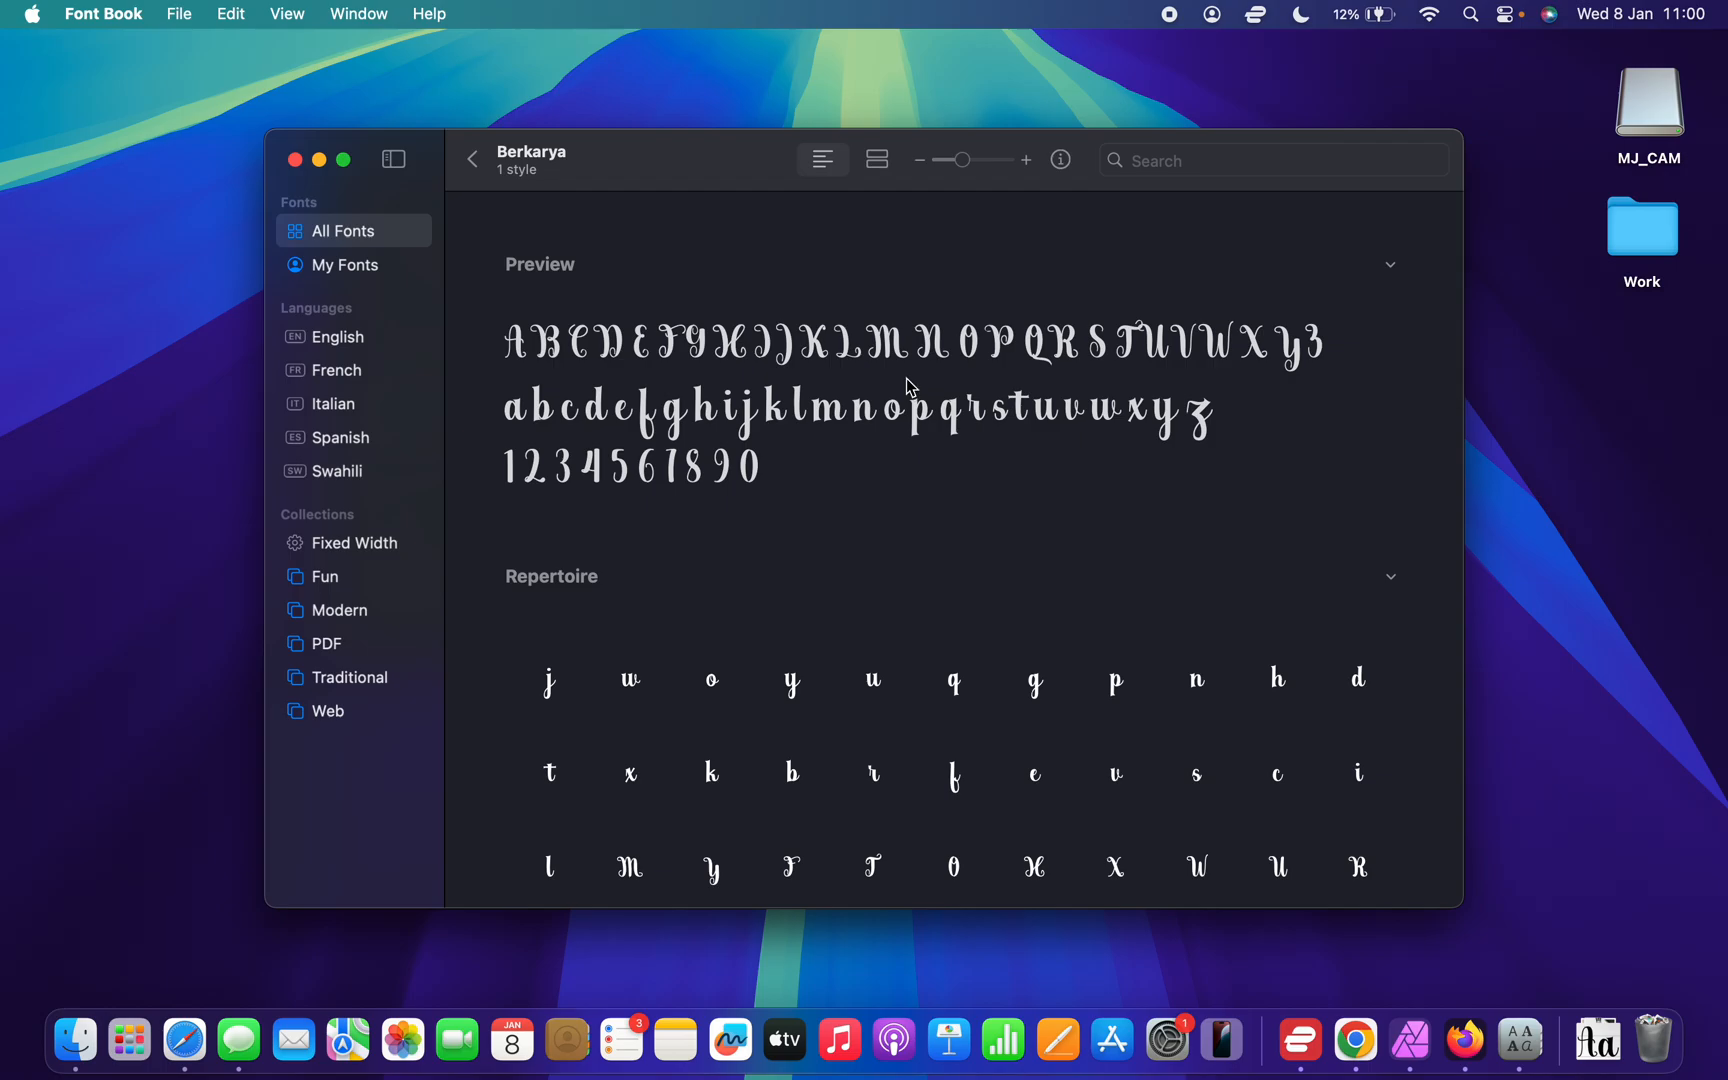
{"action": "mouse_move", "coordinate": [304, 170]}
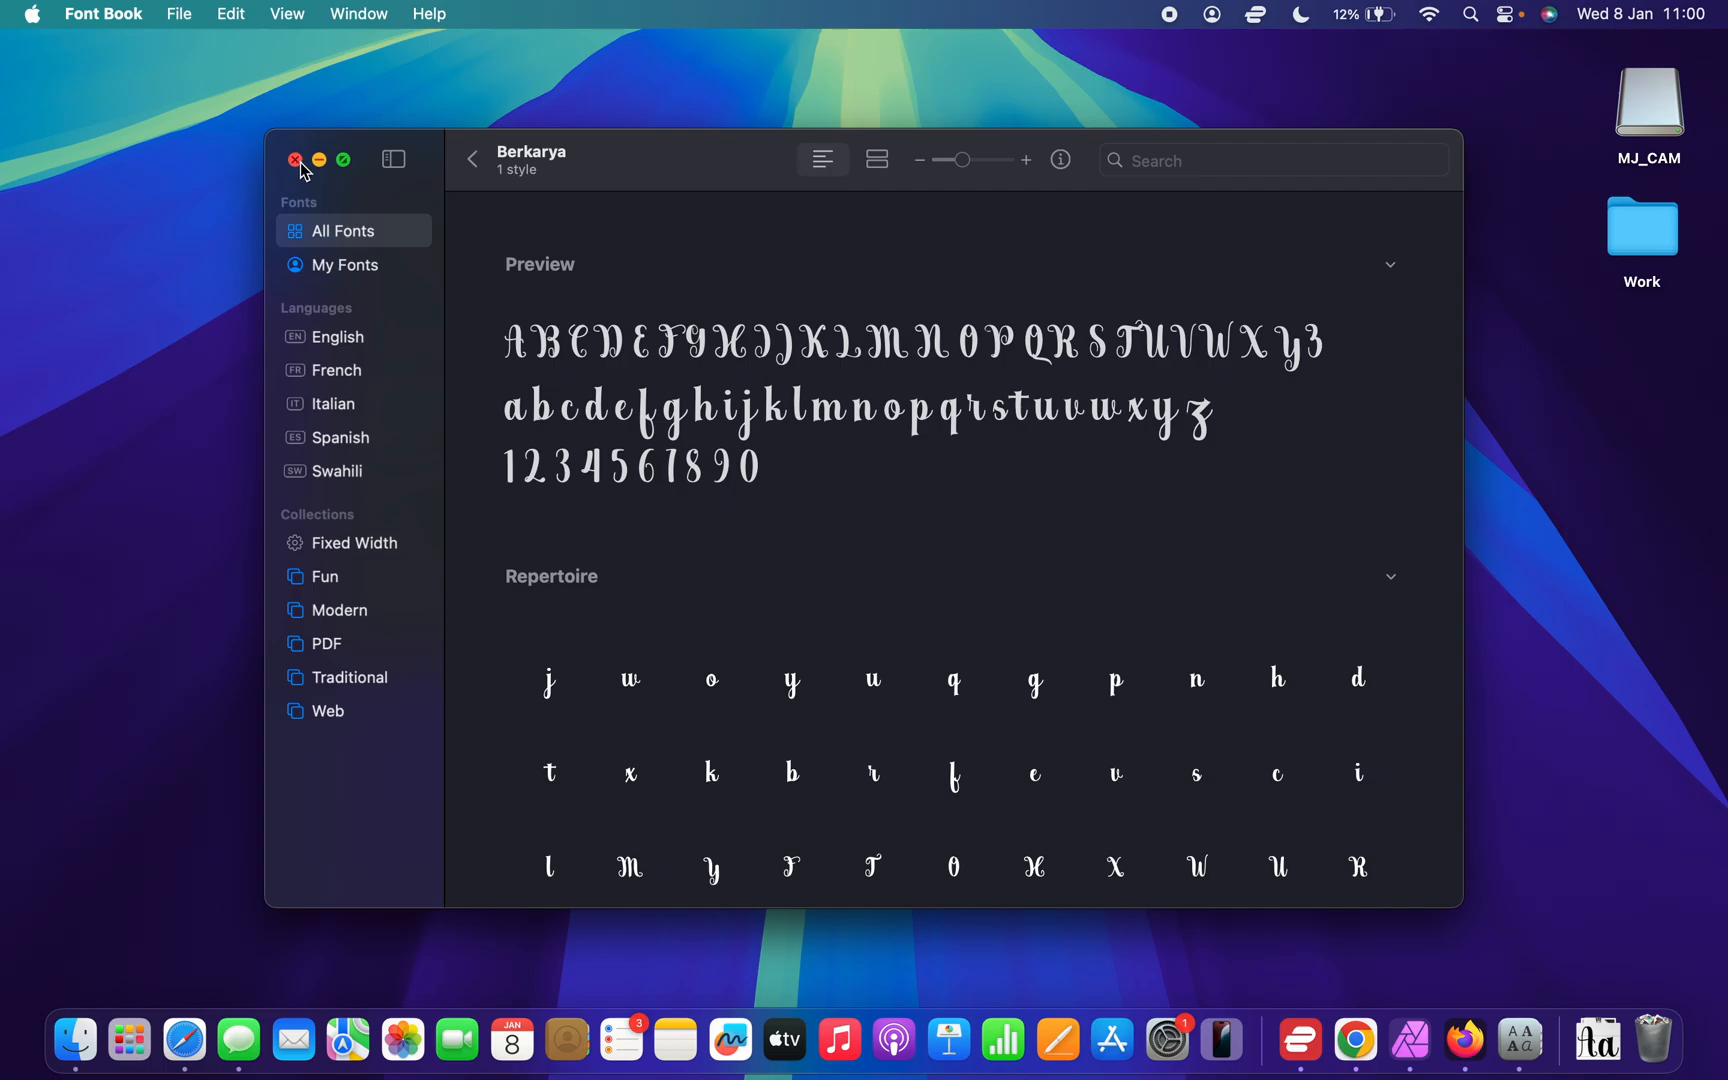
{"action": "left_click", "coordinate": [296, 158]}
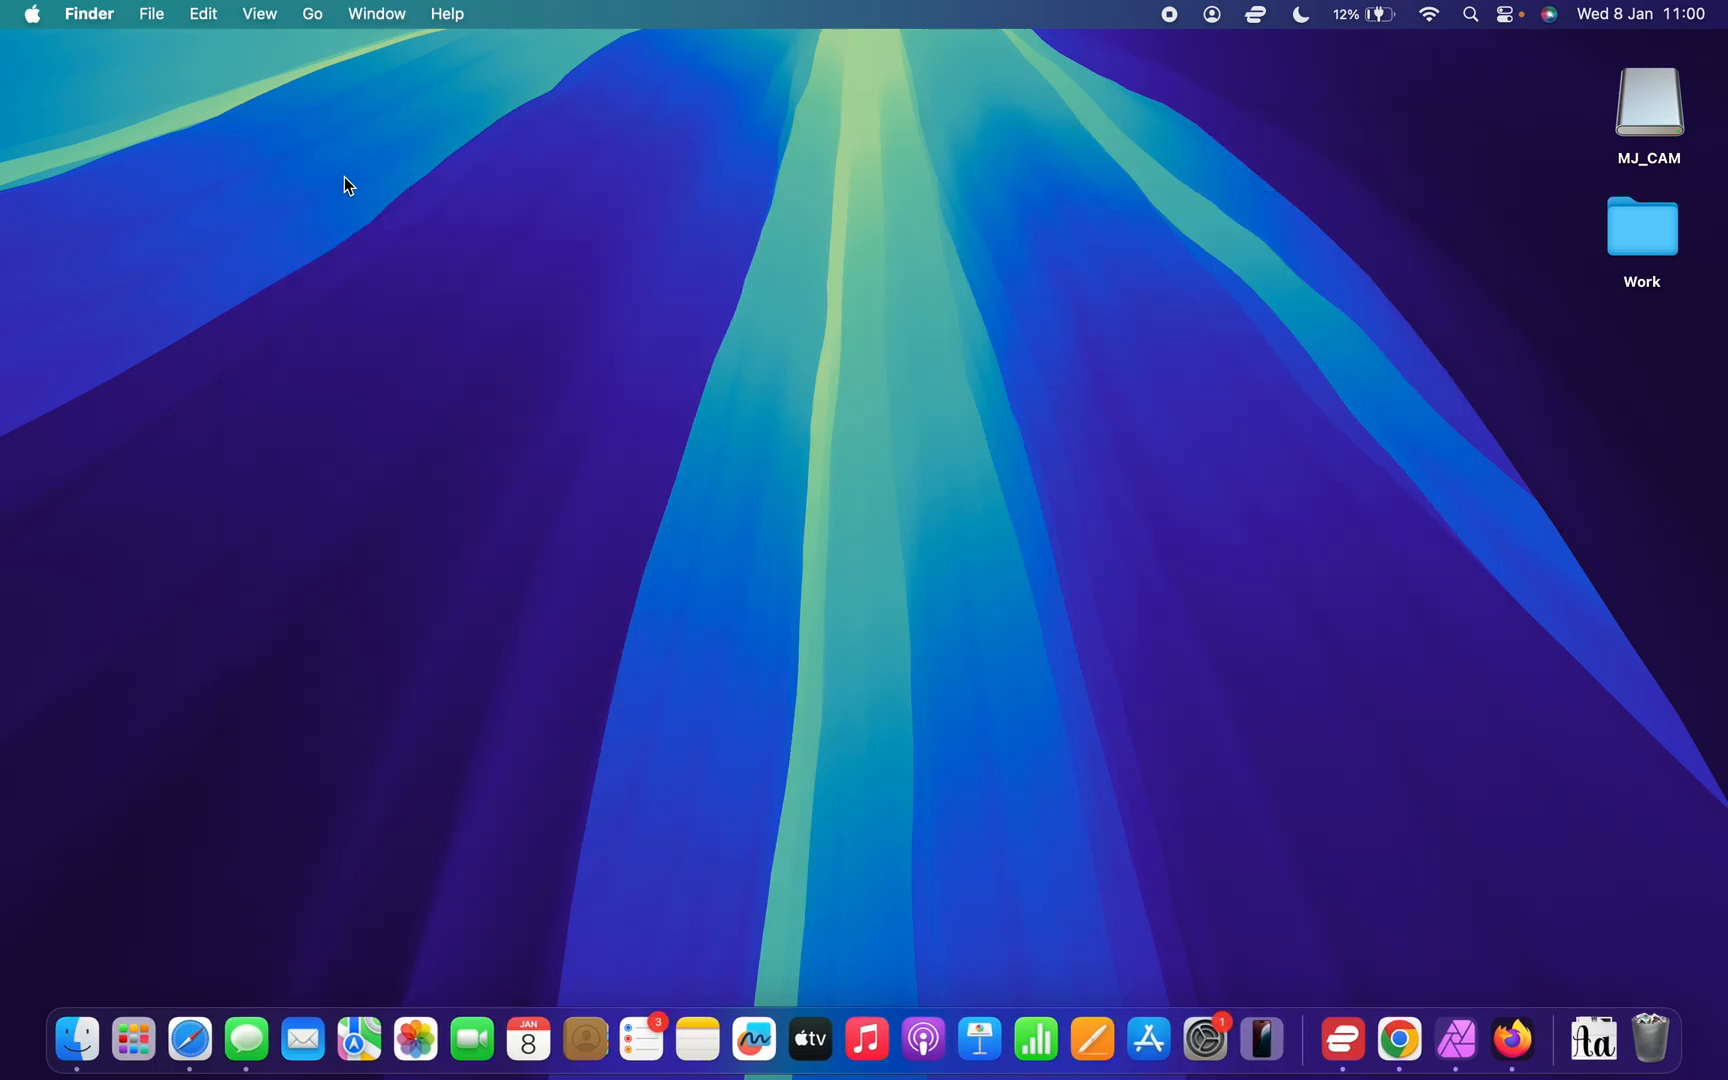
{"action": "mouse_move", "coordinate": [704, 388]}
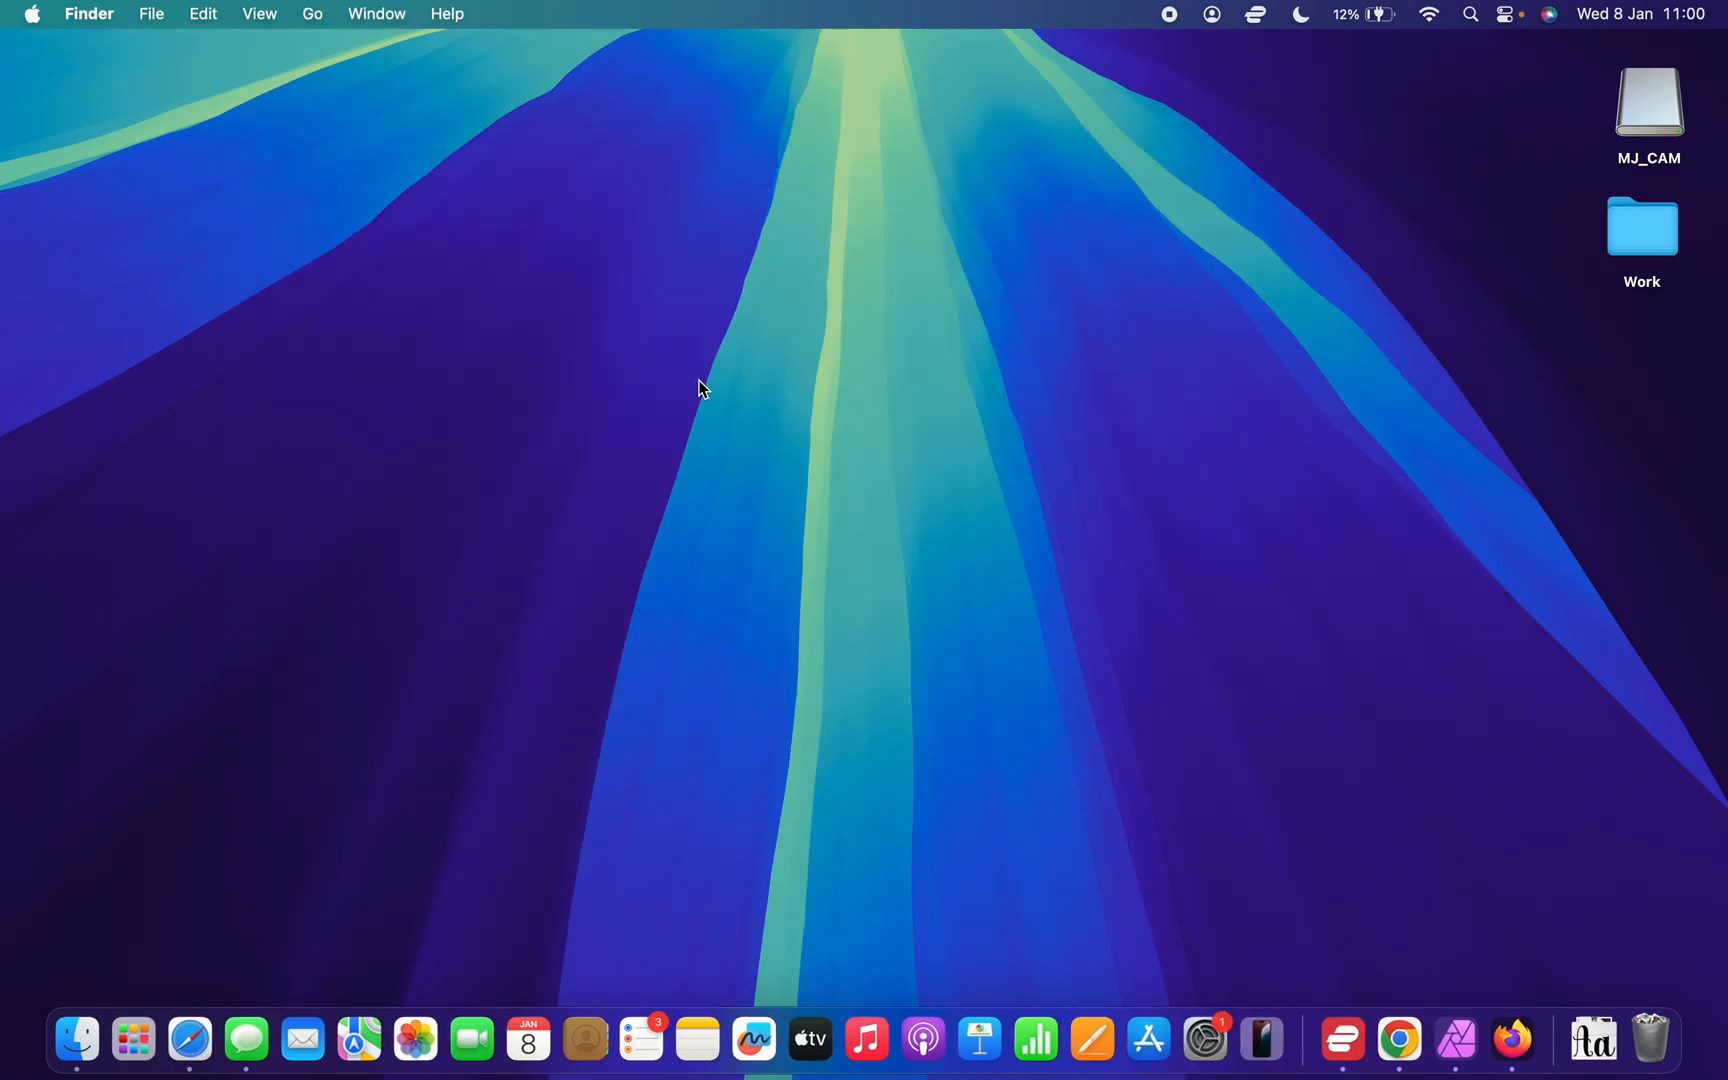